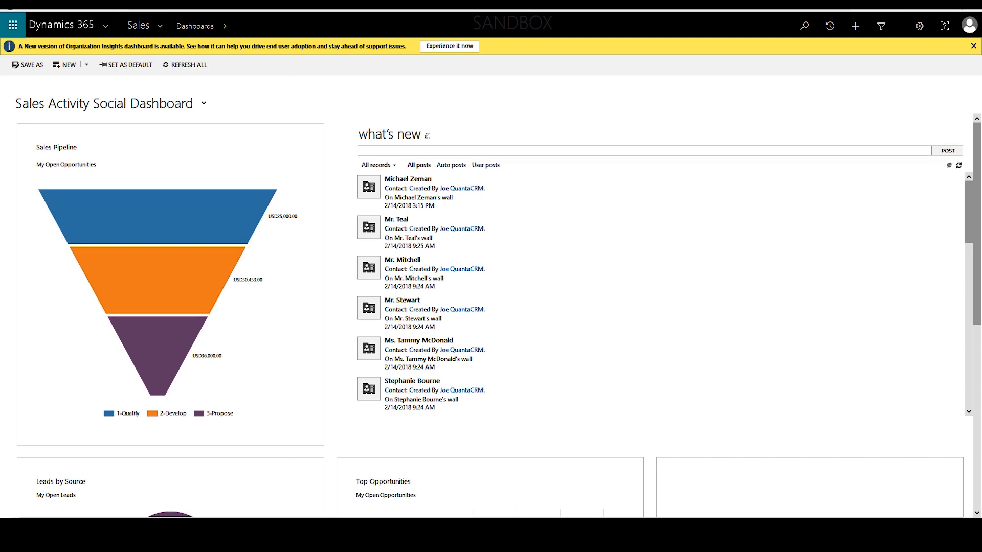
{"action": "mouse_move", "coordinate": [184, 57]}
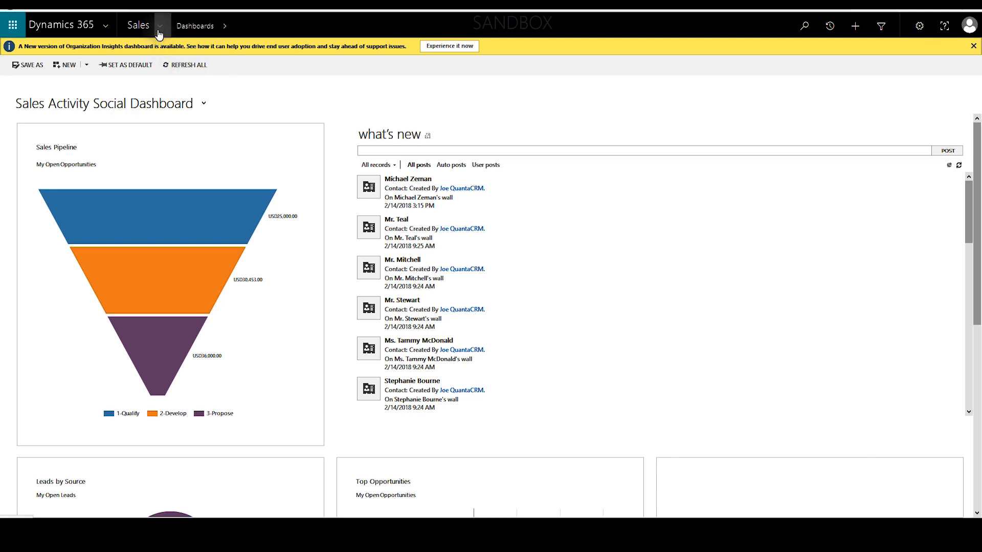
Step: Navigate from the Sales dashboard to the Activated Processes list under Settings
{"action": "left_click", "coordinate": [159, 25]}
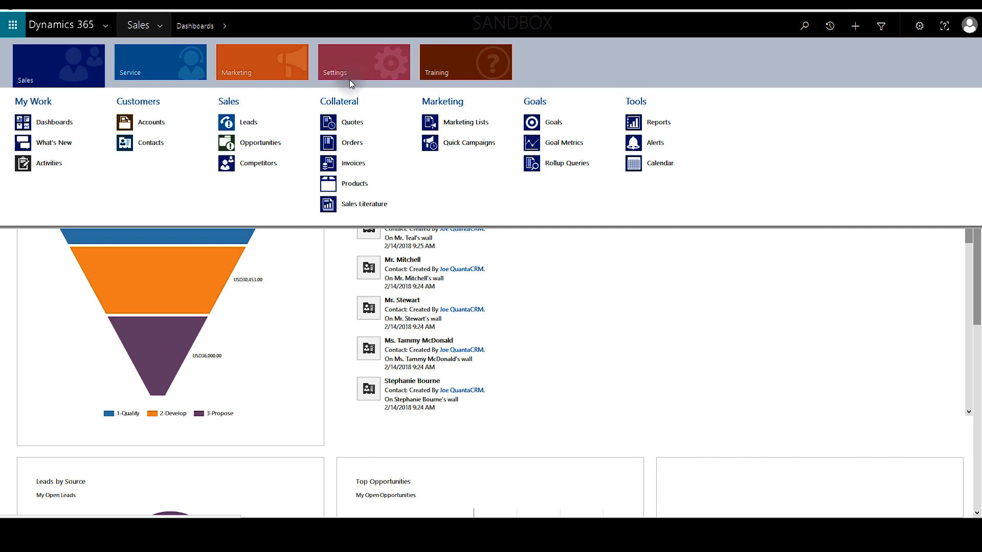
{"action": "mouse_move", "coordinate": [351, 79]}
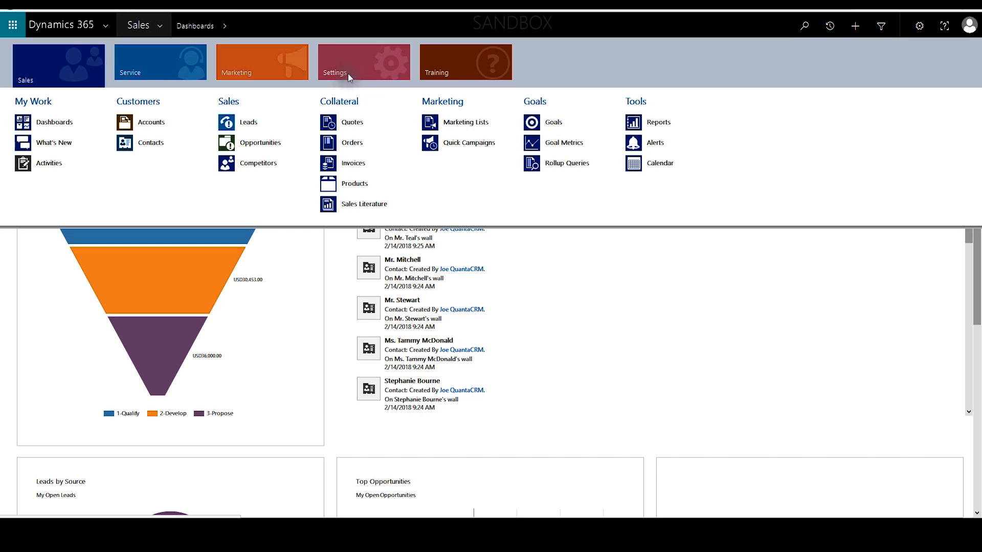
{"action": "left_click", "coordinate": [336, 62]}
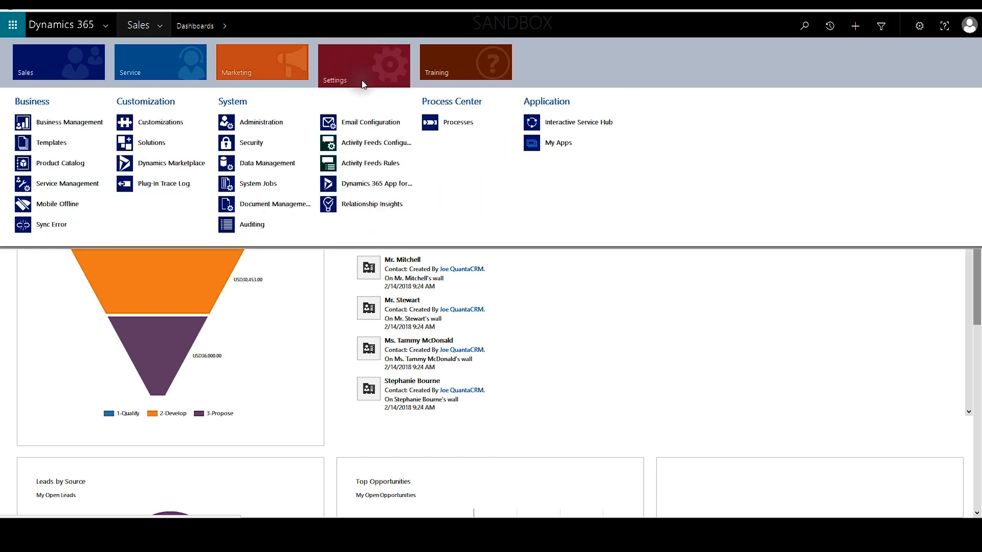
{"action": "left_click", "coordinate": [458, 122]}
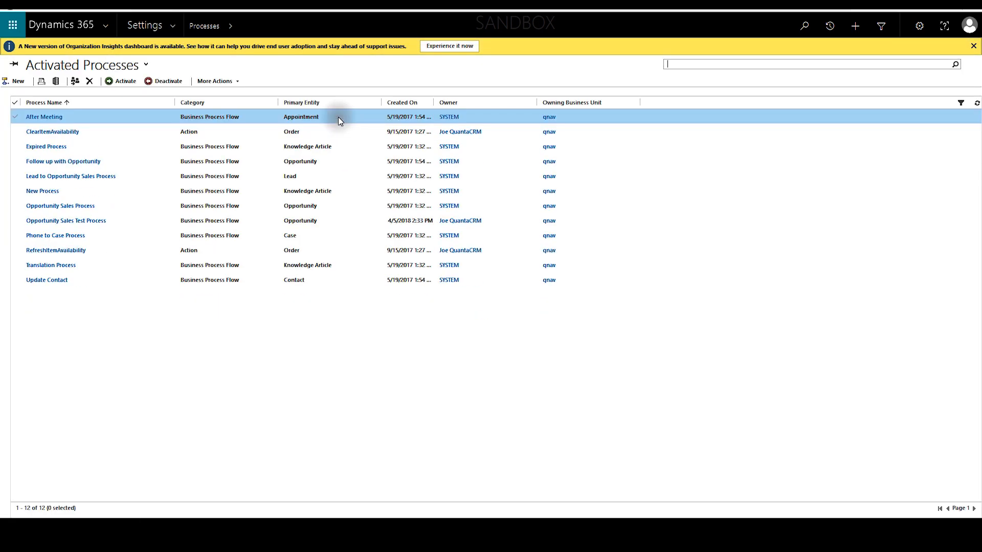
{"action": "left_click", "coordinate": [71, 176]}
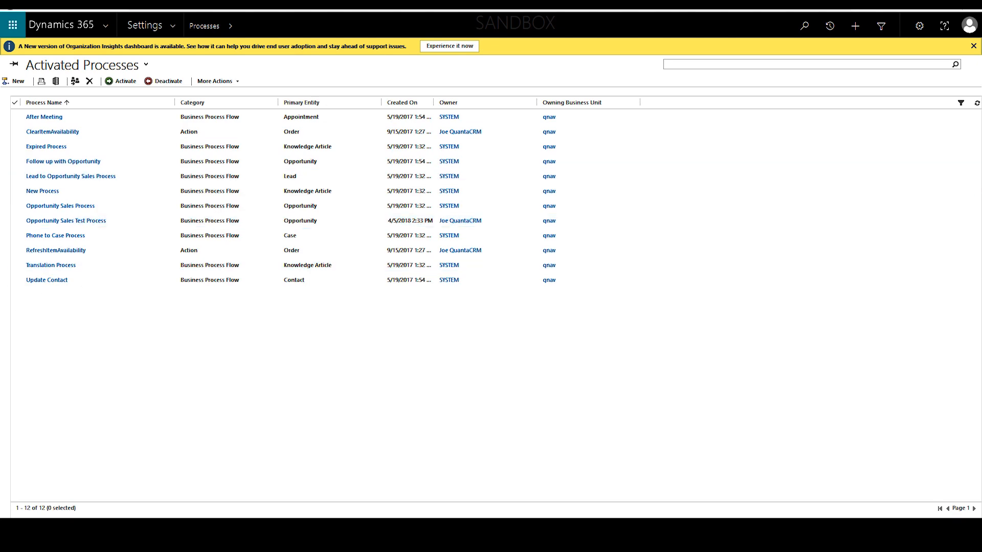
{"action": "left_click", "coordinate": [66, 221]}
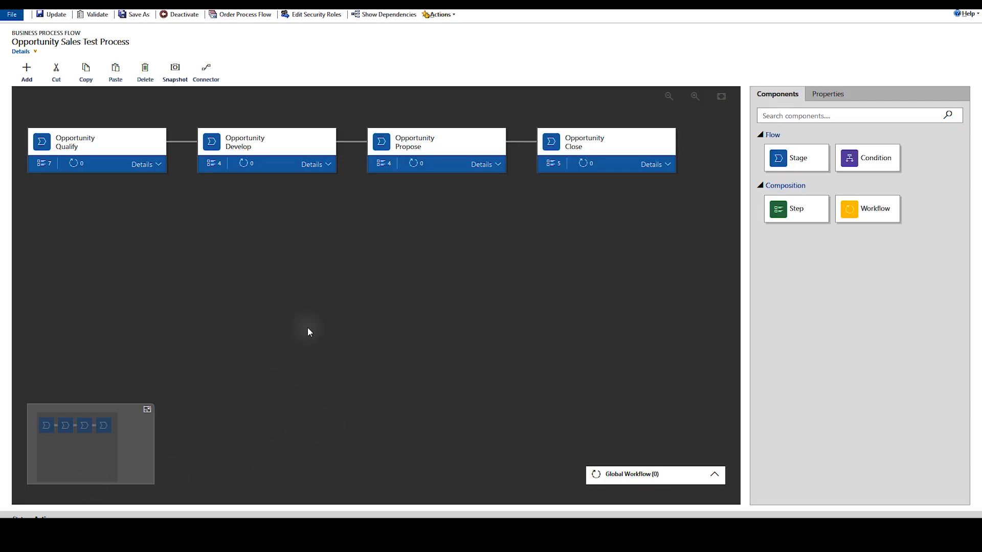
{"action": "mouse_move", "coordinate": [203, 219]}
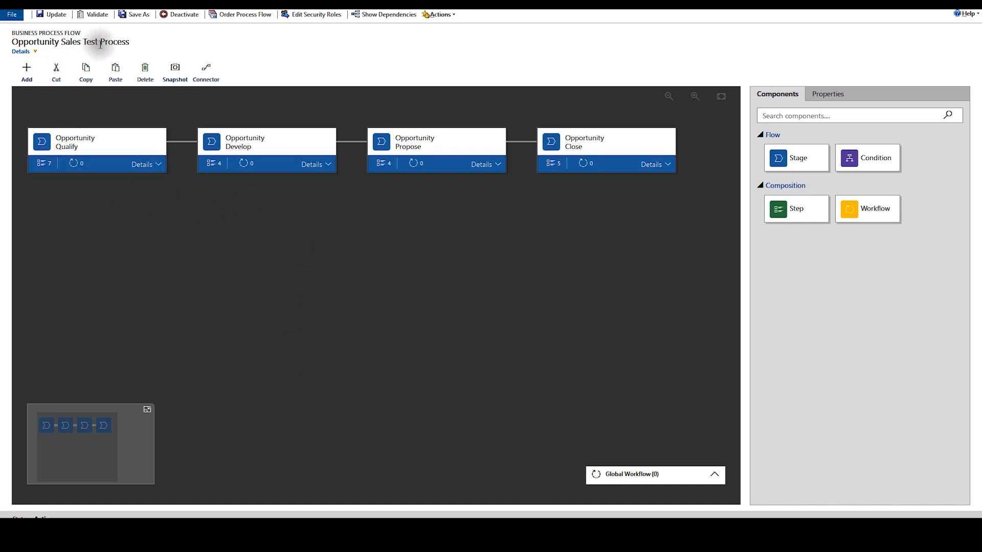
{"action": "mouse_move", "coordinate": [103, 39]}
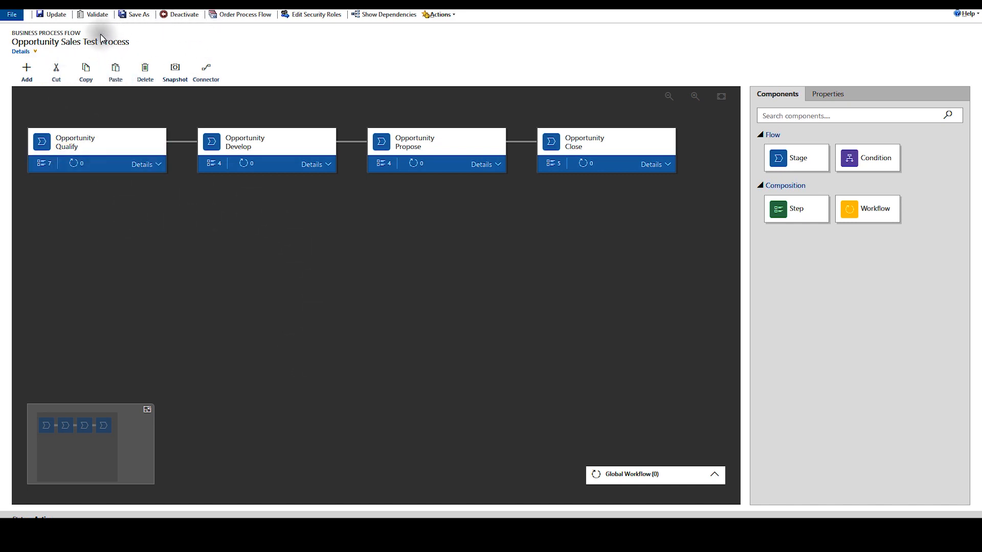
{"action": "mouse_move", "coordinate": [183, 13]}
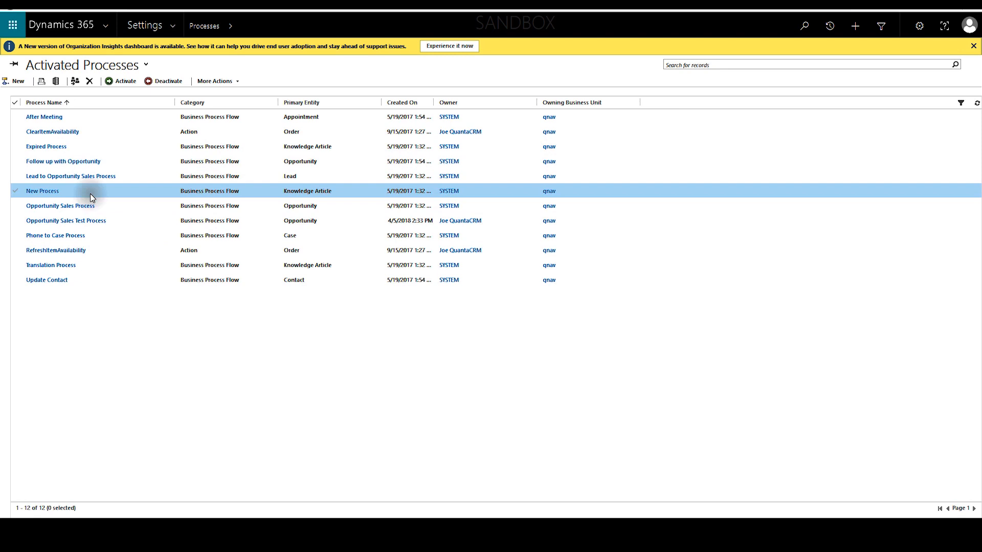
Step: Navigate to the Sales area's My Open Opportunities list
{"action": "left_click", "coordinate": [65, 221]}
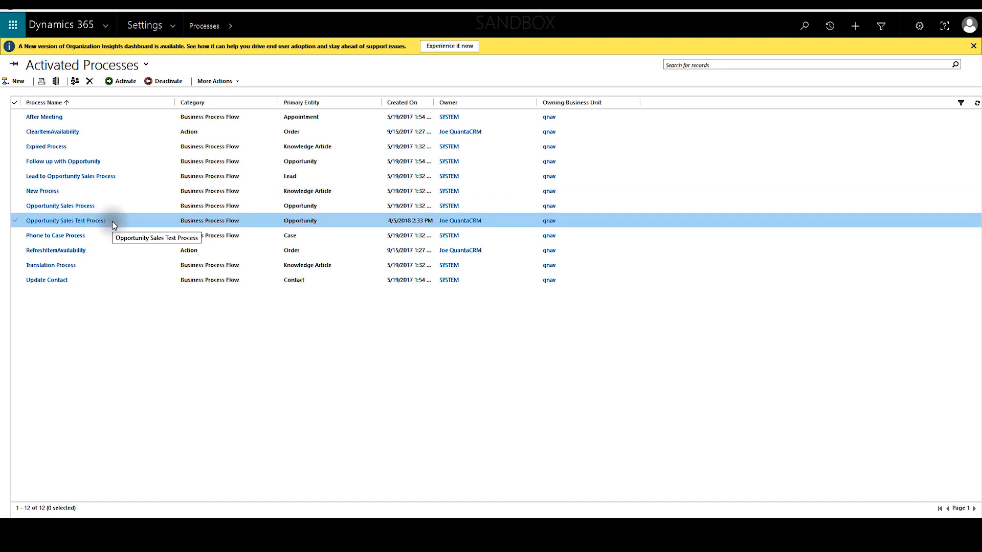
{"action": "mouse_move", "coordinate": [130, 224]}
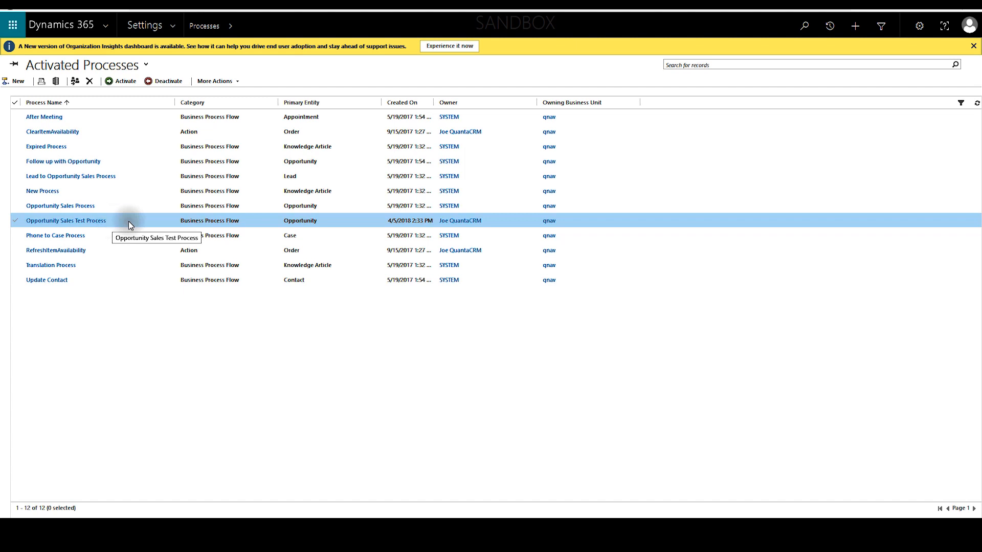
{"action": "mouse_move", "coordinate": [177, 29]}
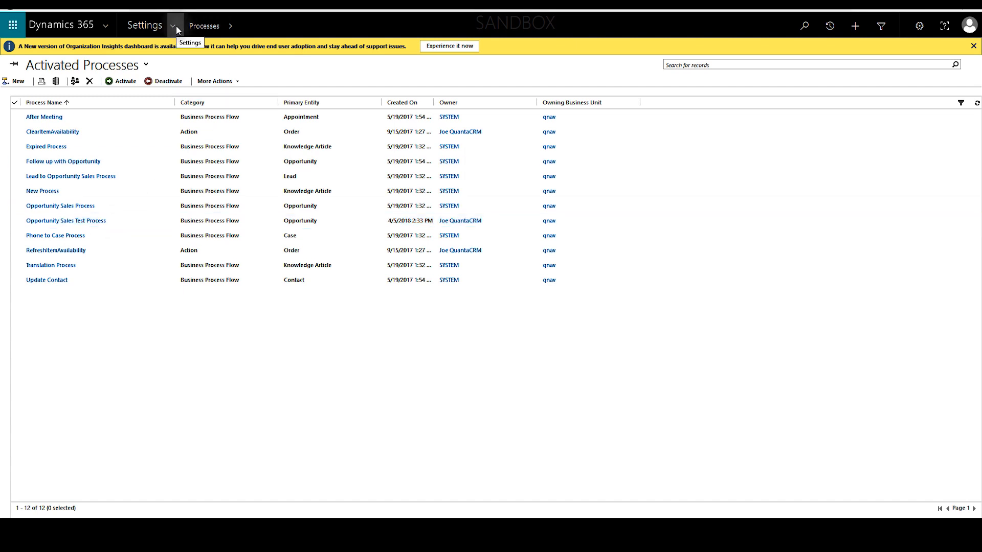
{"action": "mouse_move", "coordinate": [177, 30]}
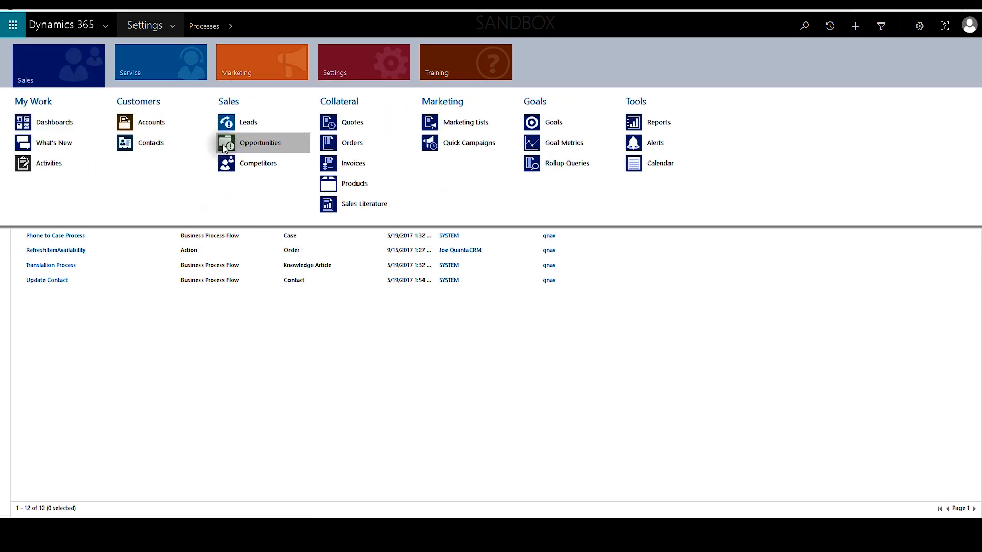
{"action": "left_click", "coordinate": [260, 142]}
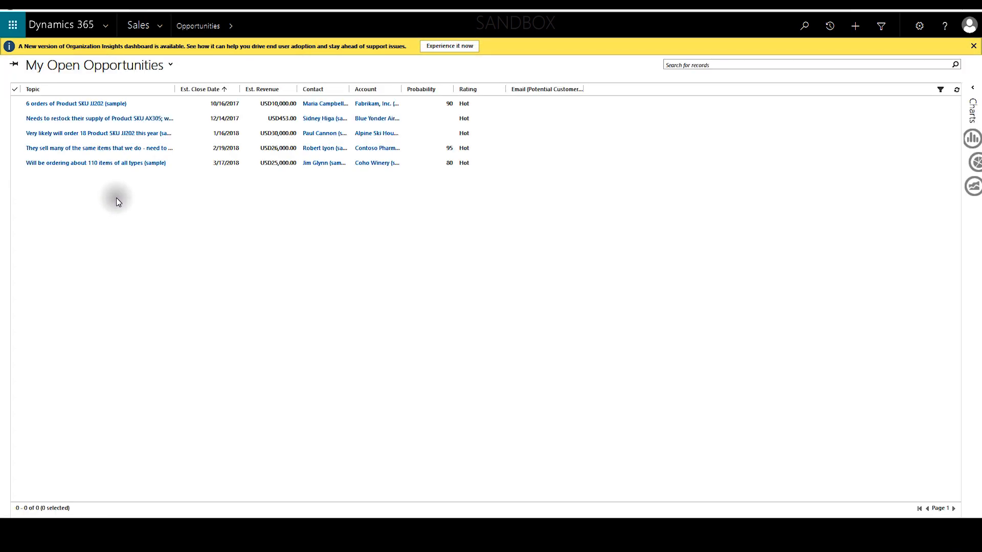
Step: Open the 'Needs to restock Product SKU AX305' opportunity and bring up its Switch Process dialog
{"action": "left_click", "coordinate": [98, 118]}
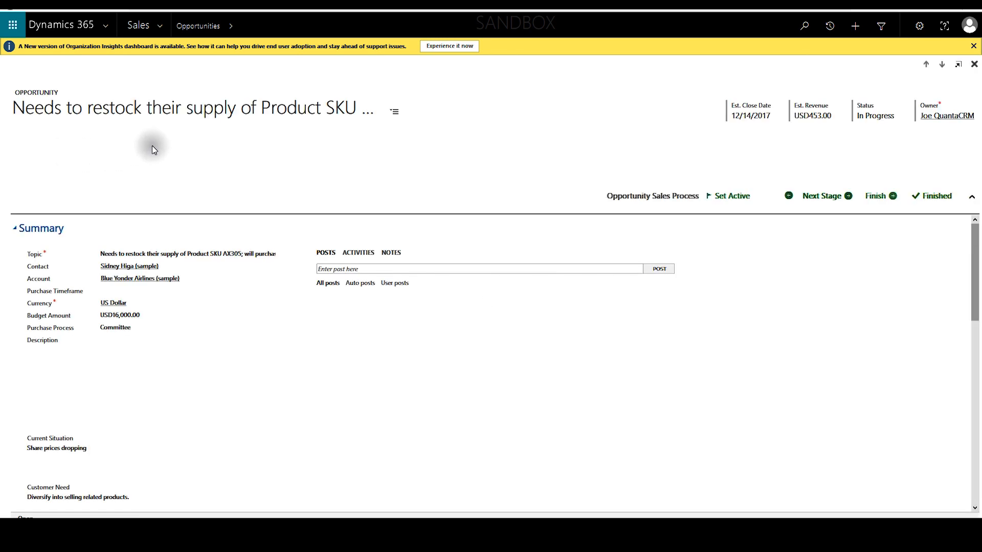
{"action": "mouse_move", "coordinate": [182, 168]}
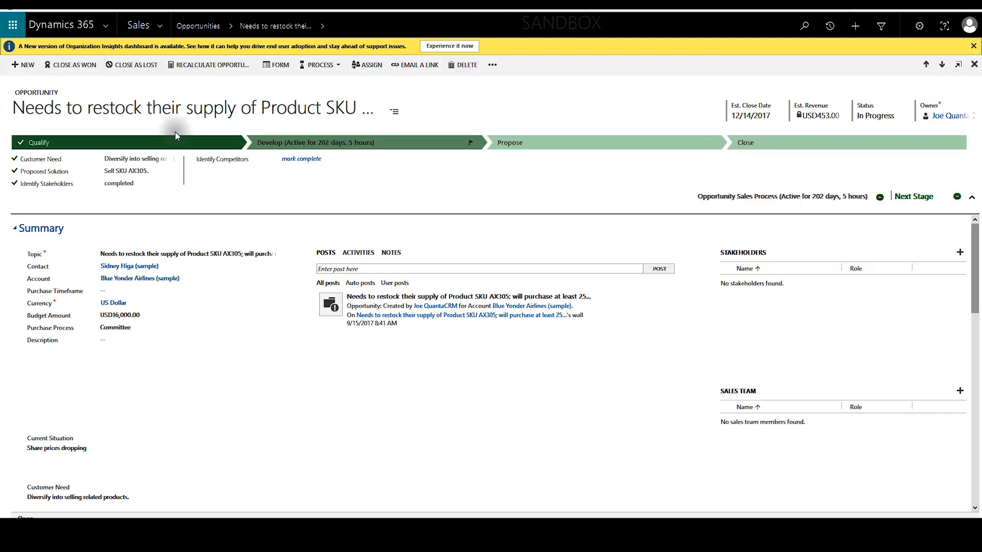
{"action": "mouse_move", "coordinate": [285, 224]}
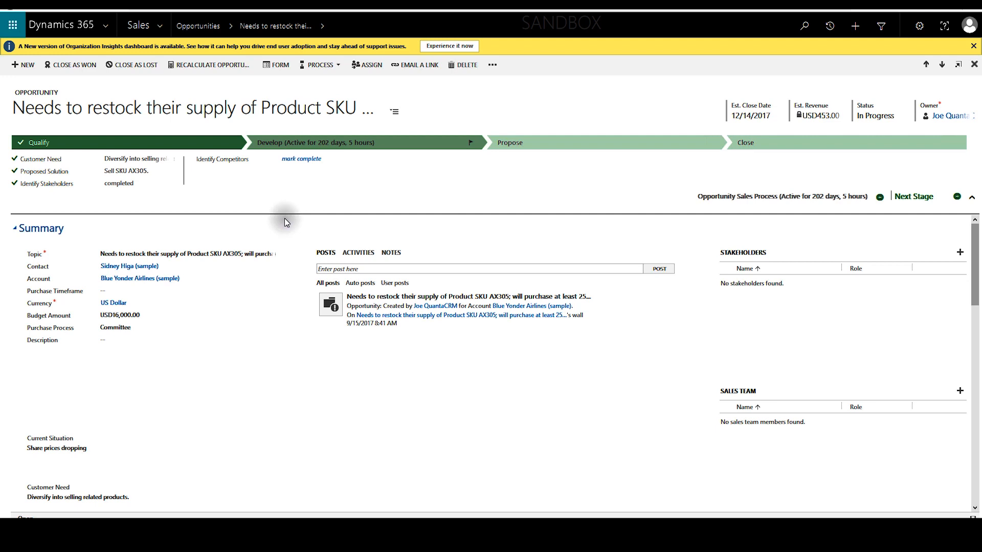
{"action": "mouse_move", "coordinate": [339, 112]}
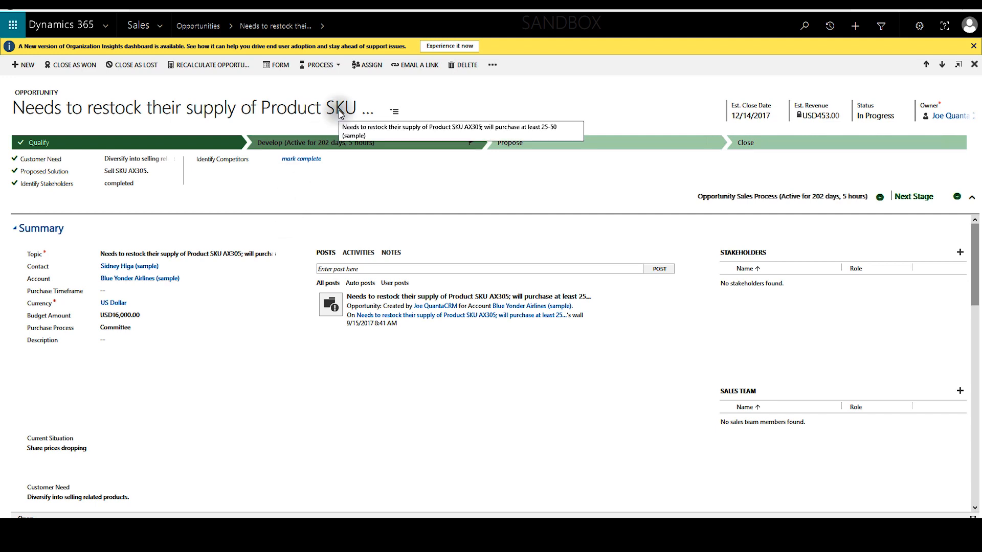
{"action": "mouse_move", "coordinate": [147, 172]}
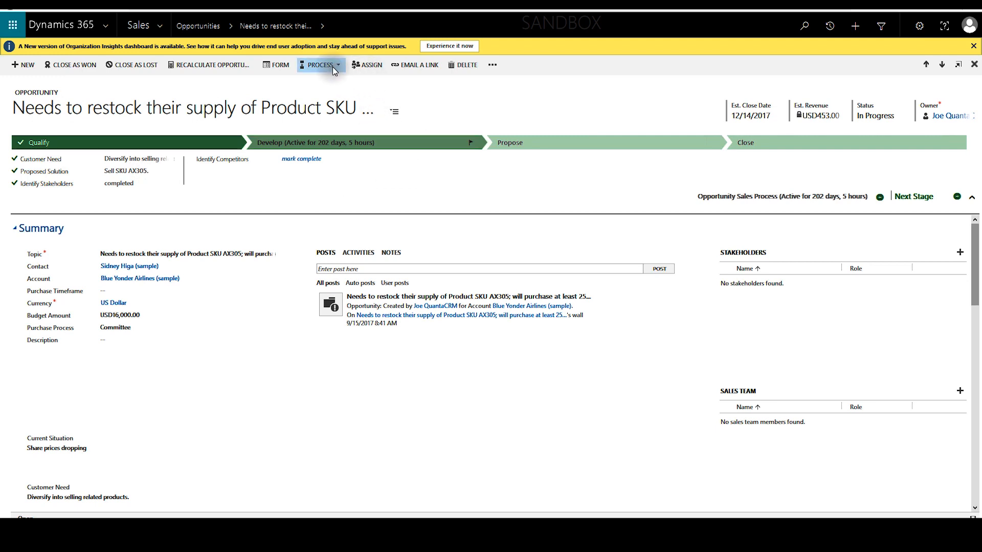
{"action": "left_click", "coordinate": [320, 65]}
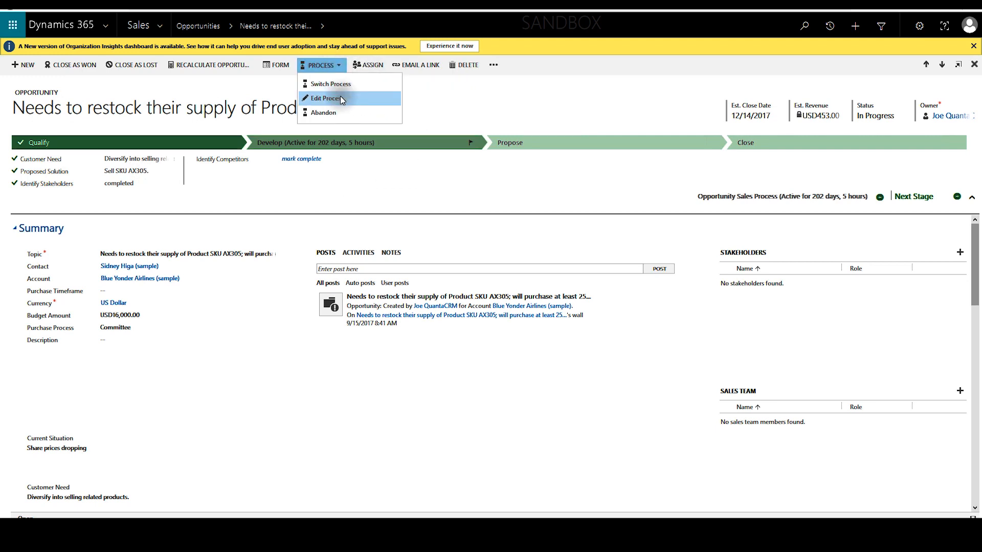
{"action": "mouse_move", "coordinate": [330, 84]}
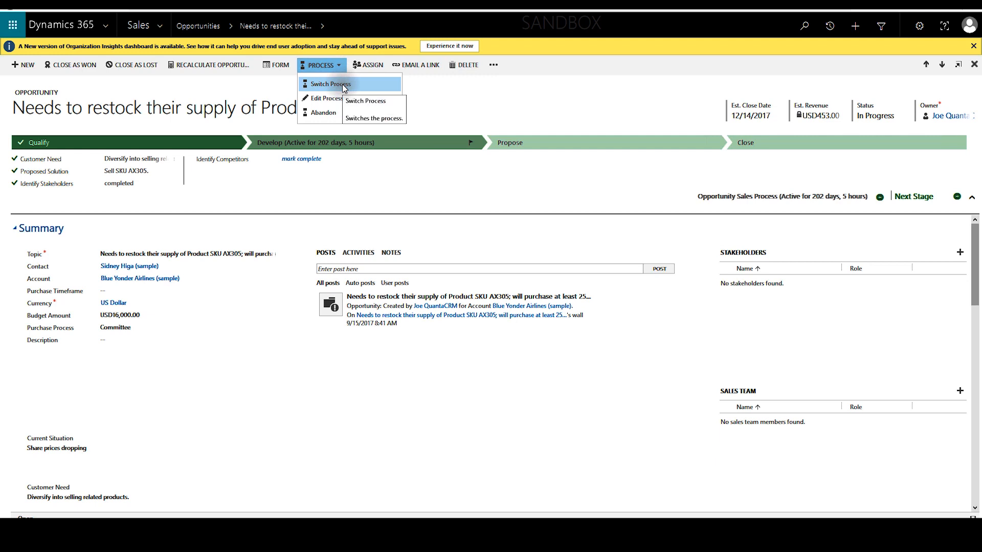
{"action": "left_click", "coordinate": [330, 84]}
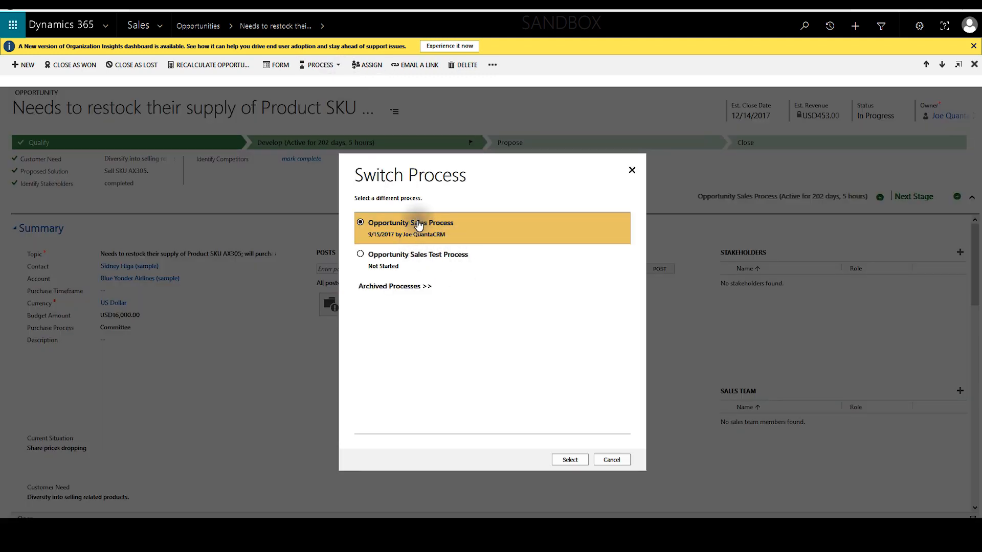
{"action": "mouse_move", "coordinate": [430, 259]}
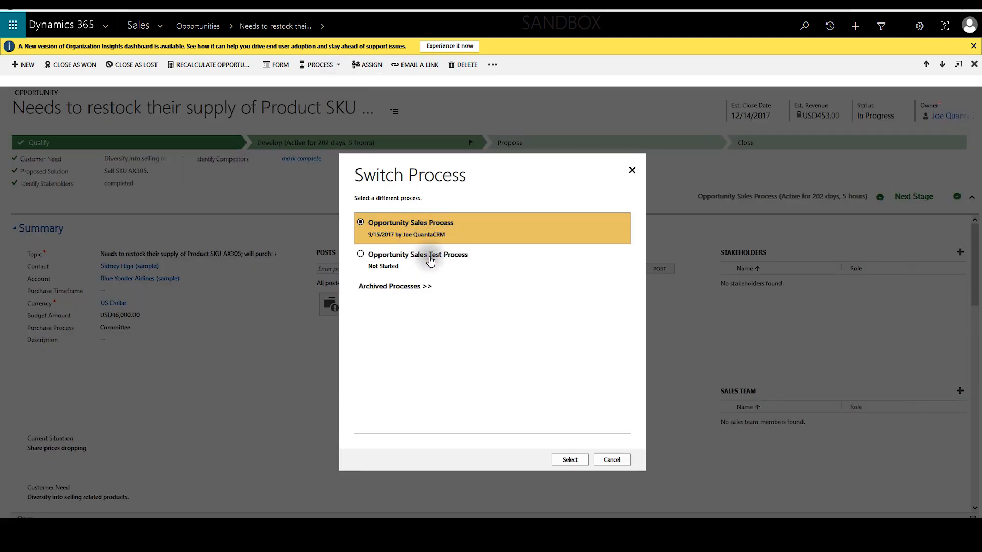
{"action": "mouse_move", "coordinate": [430, 237]}
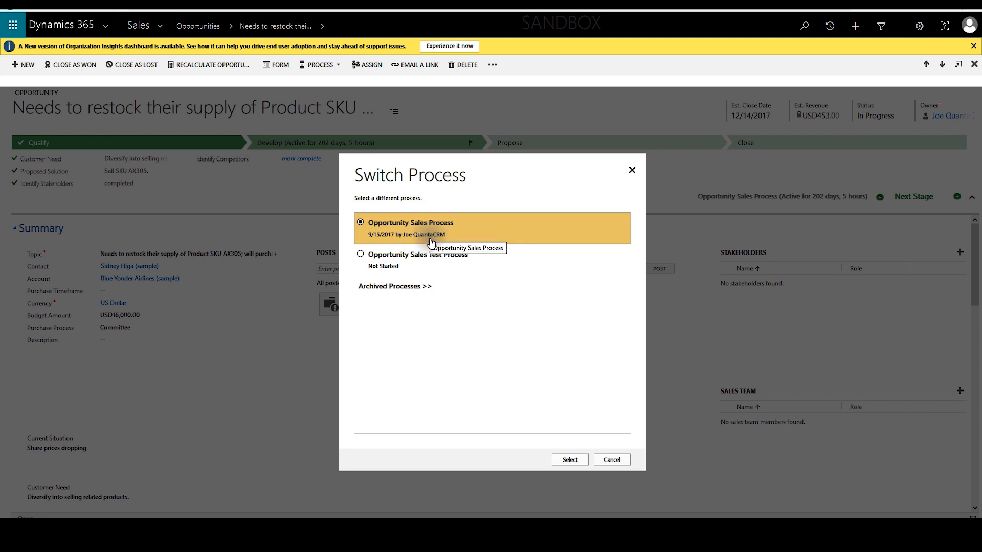
{"action": "mouse_move", "coordinate": [431, 268]}
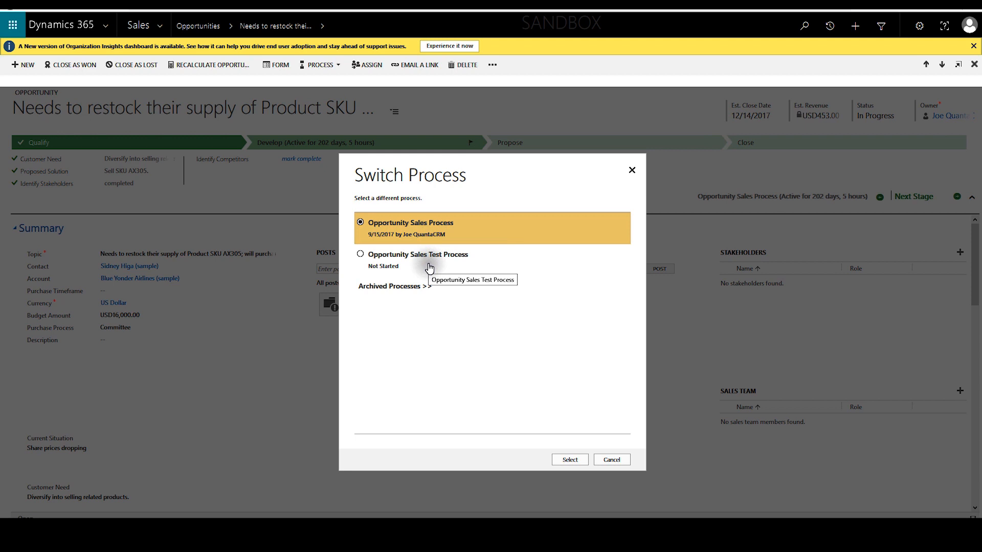
{"action": "mouse_move", "coordinate": [527, 291]}
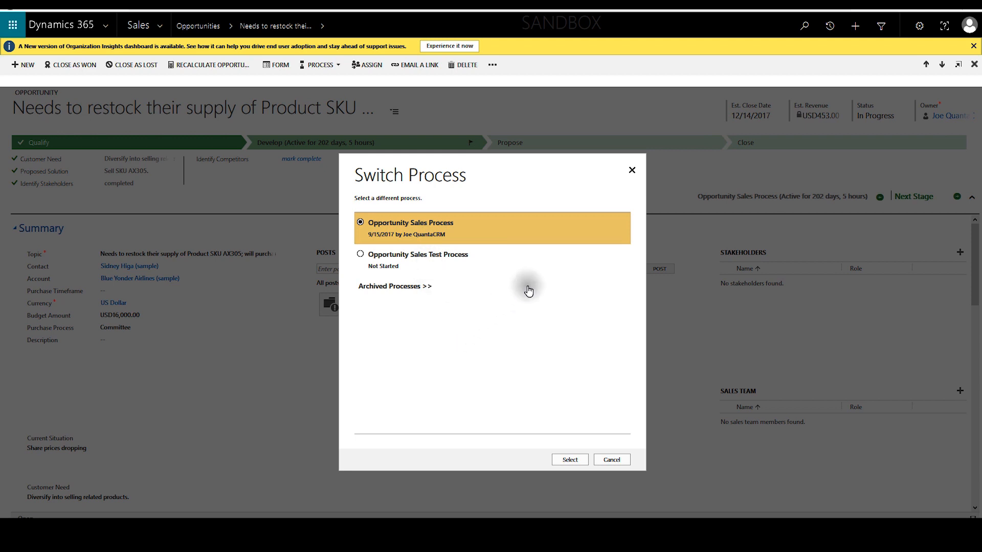
{"action": "mouse_move", "coordinate": [460, 182]}
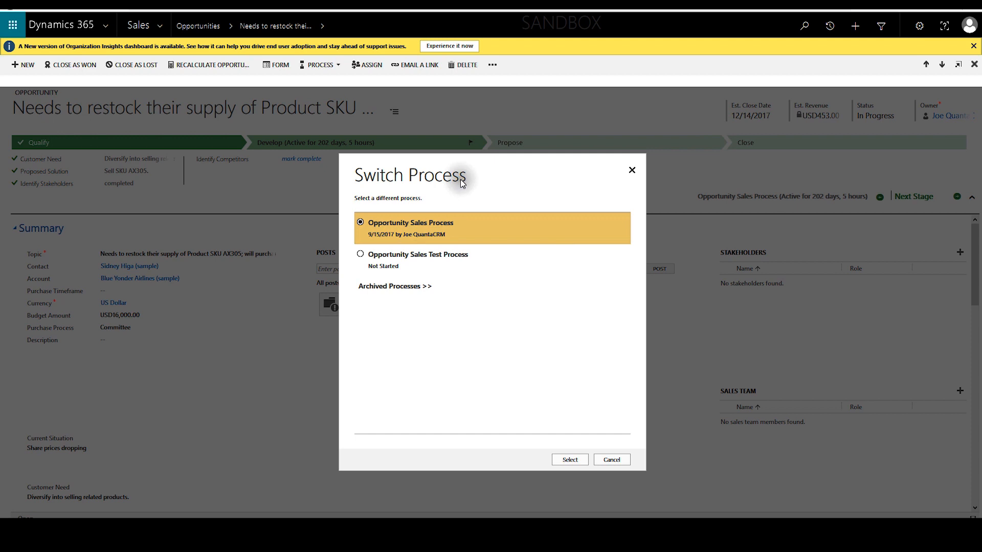
{"action": "mouse_move", "coordinate": [612, 460]}
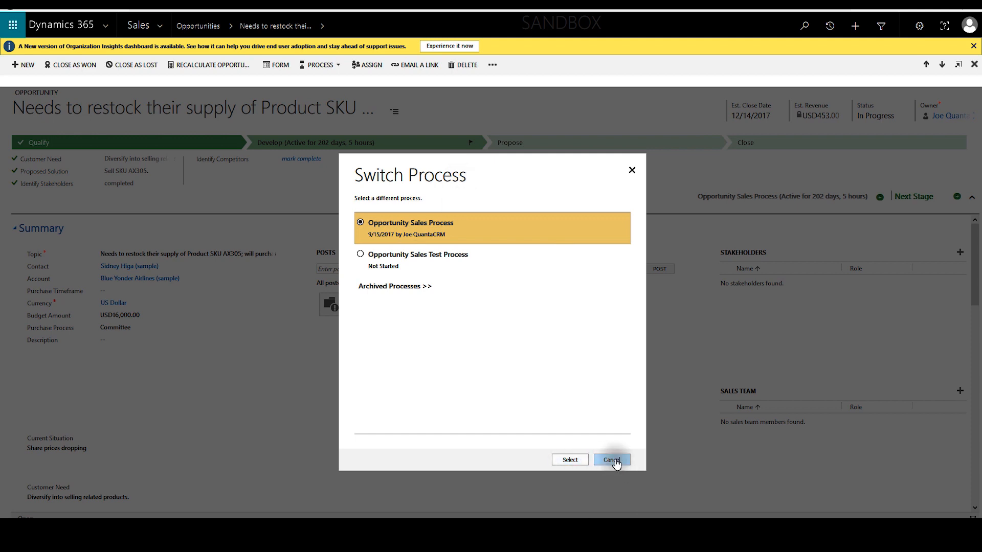
Step: Cancel the Switch Process dialog, keeping the opportunity on Opportunity Sales Process
{"action": "left_click", "coordinate": [611, 459]}
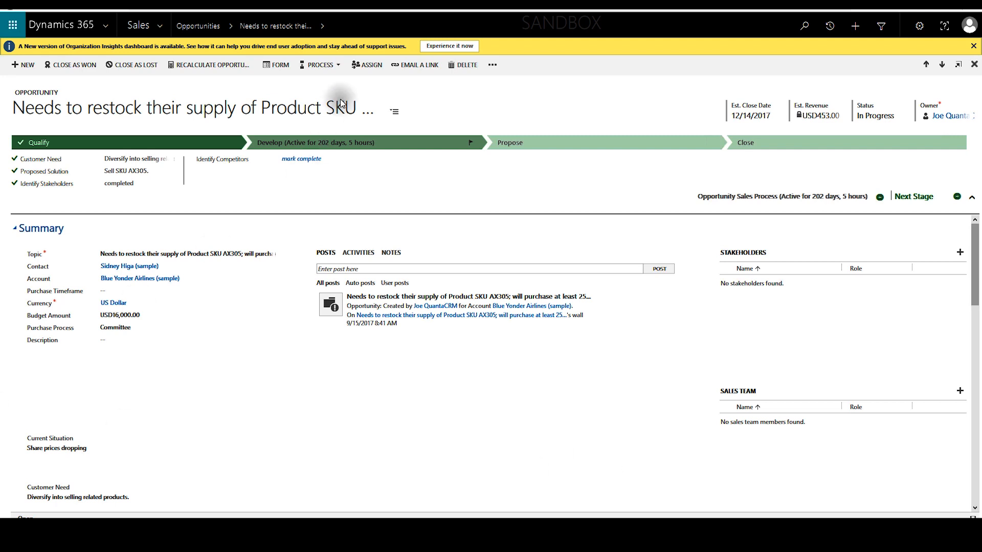
Step: Navigate to Settings > Security and show the Security Roles list
{"action": "left_click", "coordinate": [138, 25]}
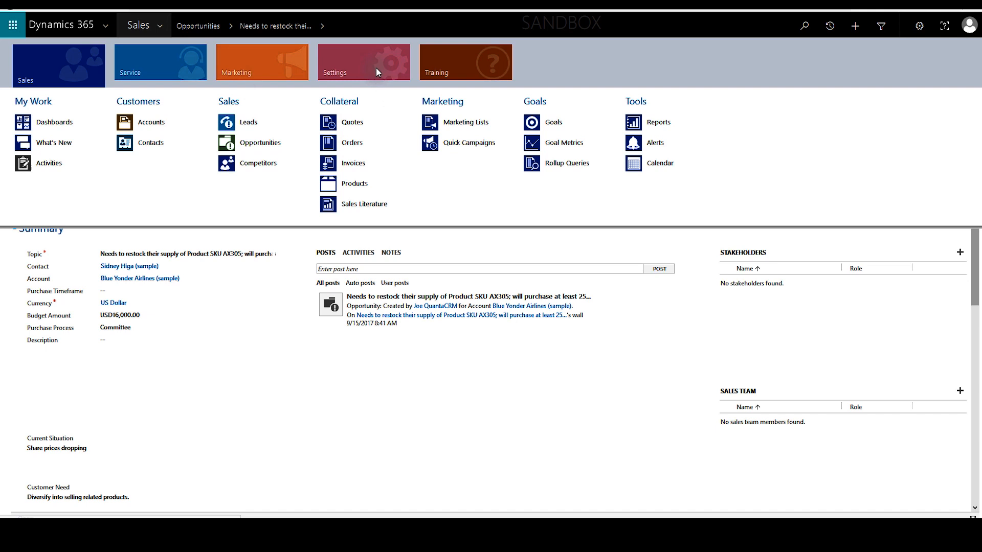
{"action": "left_click", "coordinate": [363, 62]}
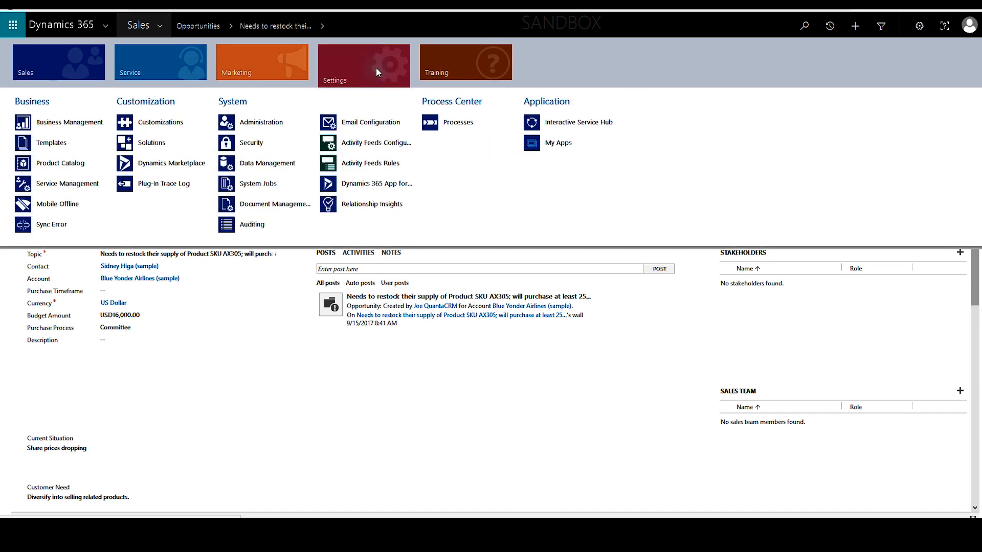
{"action": "mouse_move", "coordinate": [263, 122]}
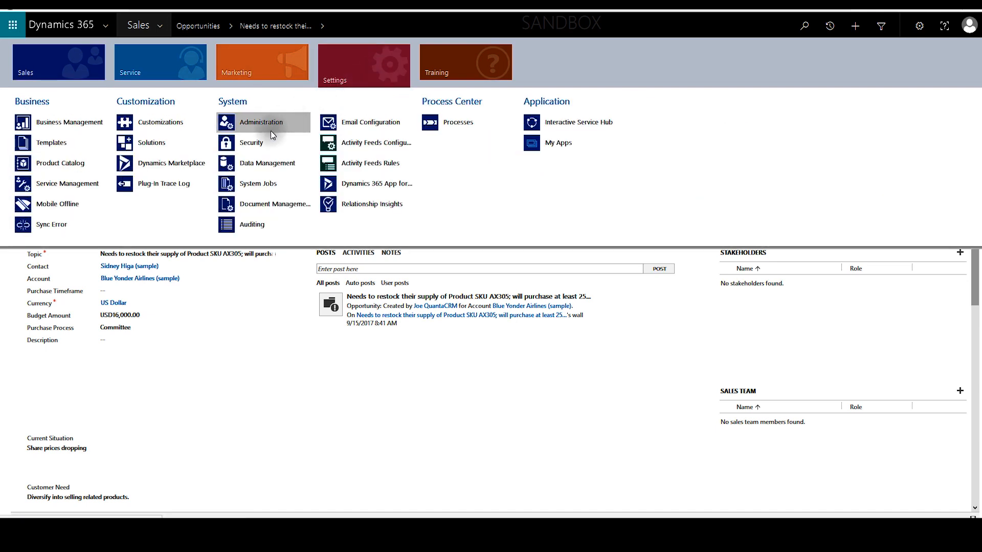
{"action": "left_click", "coordinate": [250, 144]}
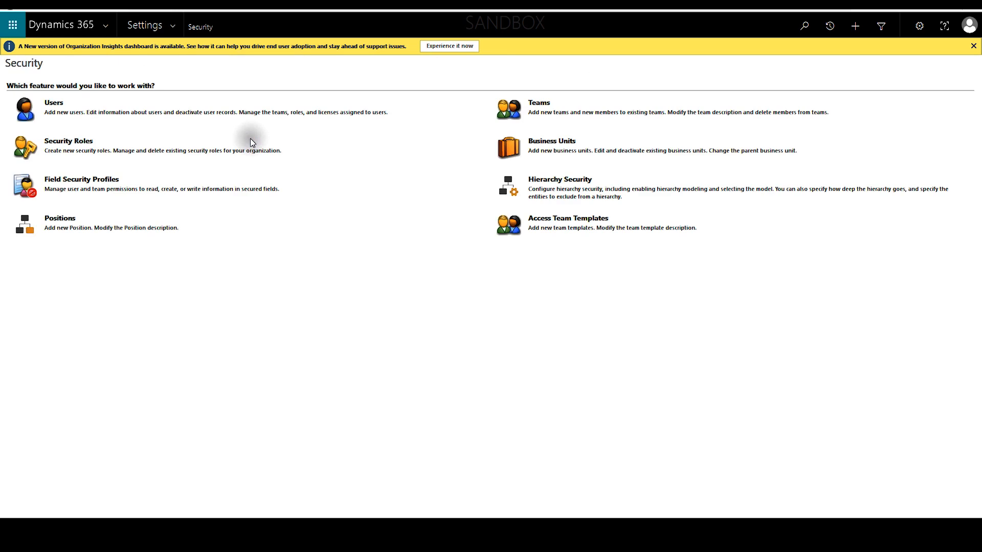
{"action": "mouse_move", "coordinate": [129, 145]}
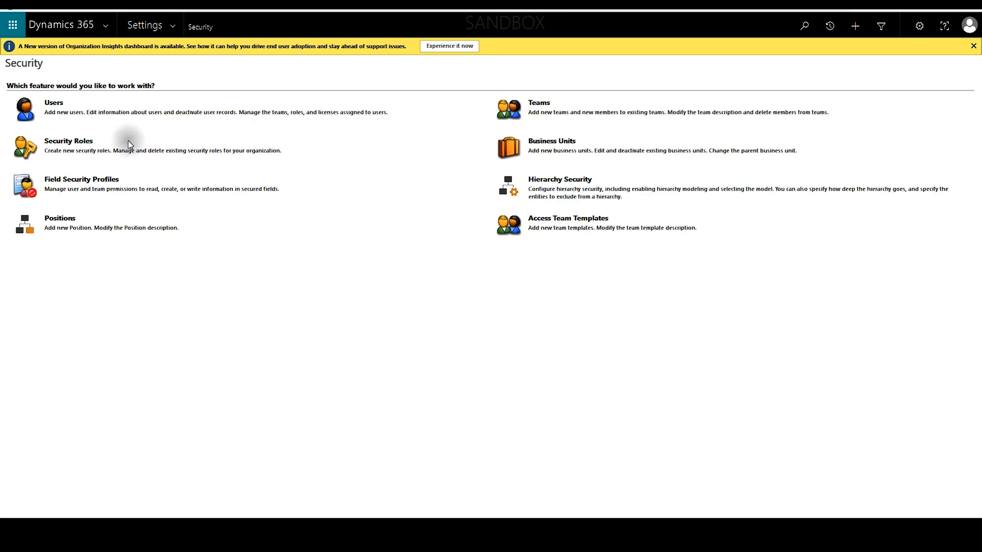
{"action": "mouse_move", "coordinate": [128, 157]}
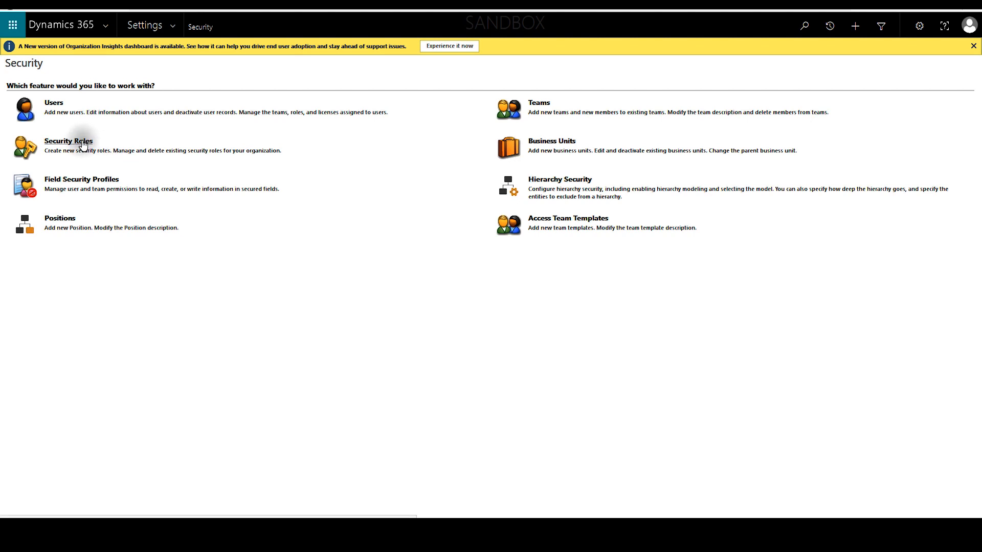
{"action": "left_click", "coordinate": [69, 140]}
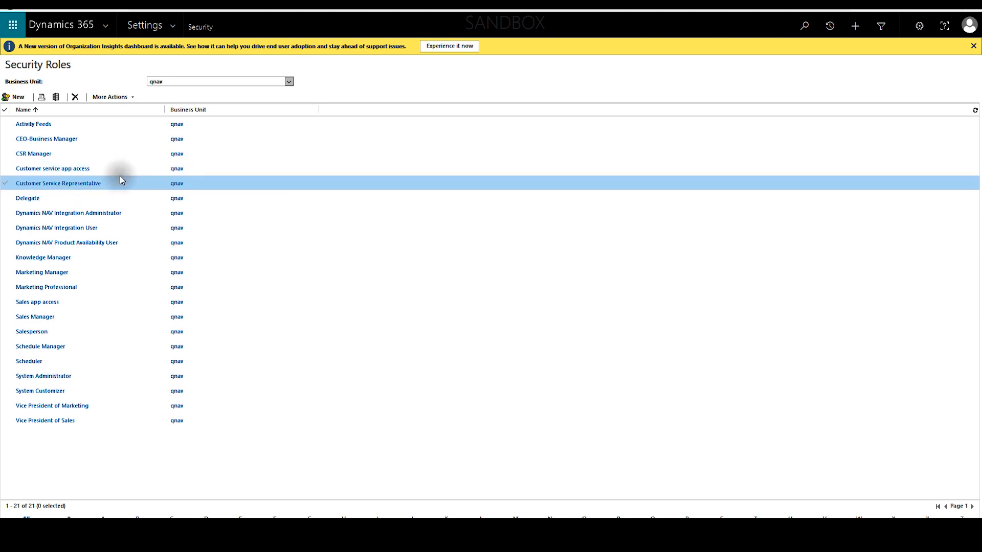
Step: Open the Salesperson security role in its own editor window
{"action": "left_click", "coordinate": [37, 301]}
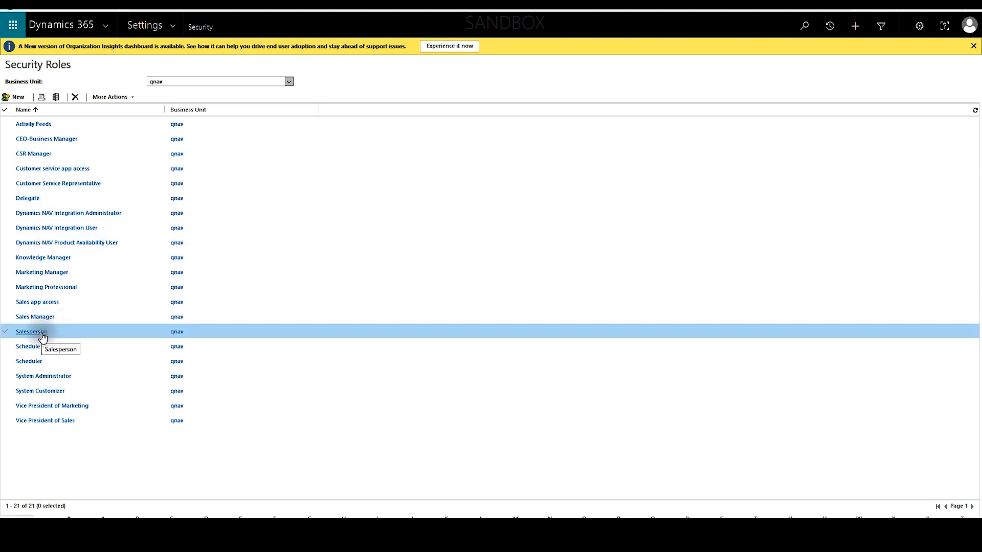
{"action": "double_click", "coordinate": [32, 332]}
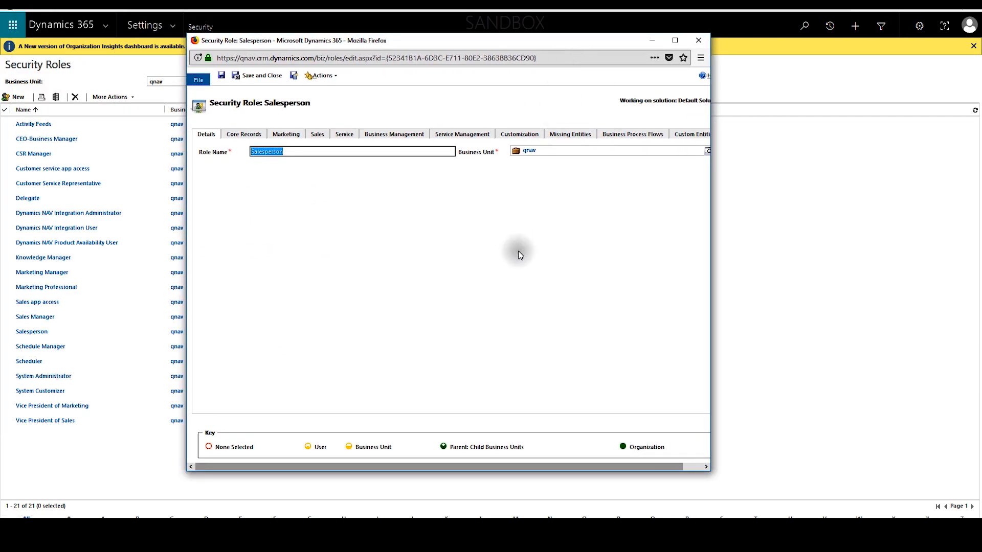
Step: On Business Process Flows, grant Organization privileges on Opportunity Sales Test Process for Salesperson
{"action": "left_click", "coordinate": [632, 134]}
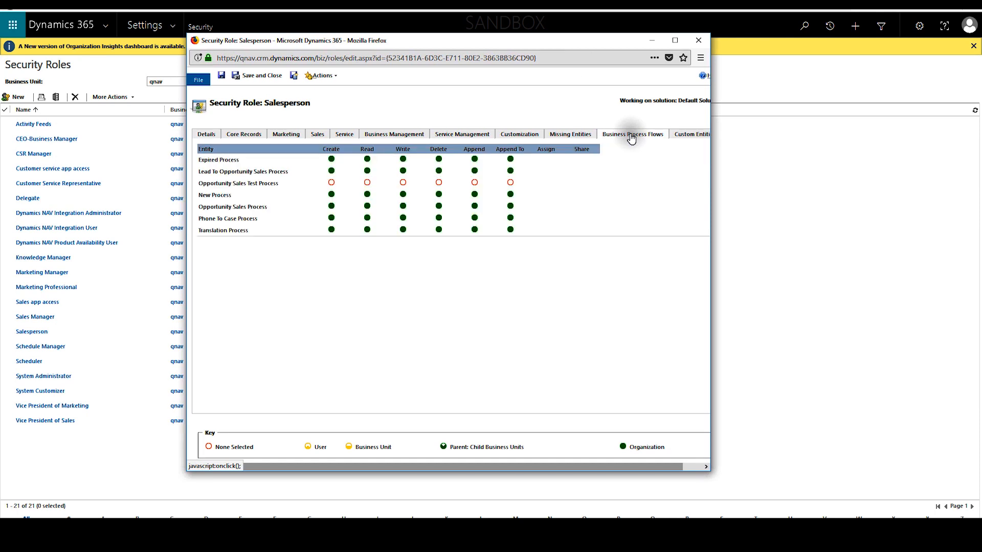
{"action": "mouse_move", "coordinate": [367, 217]}
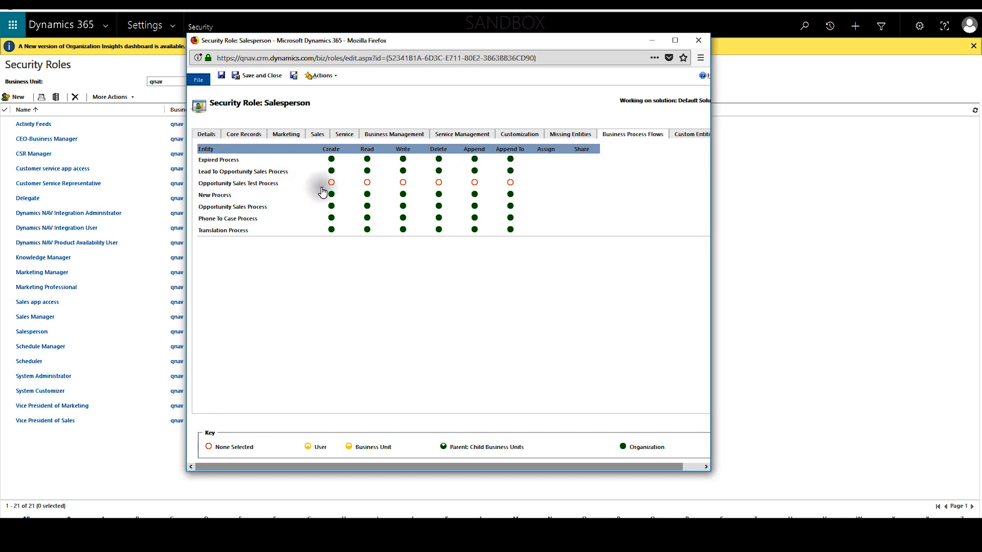
{"action": "mouse_move", "coordinate": [403, 182]}
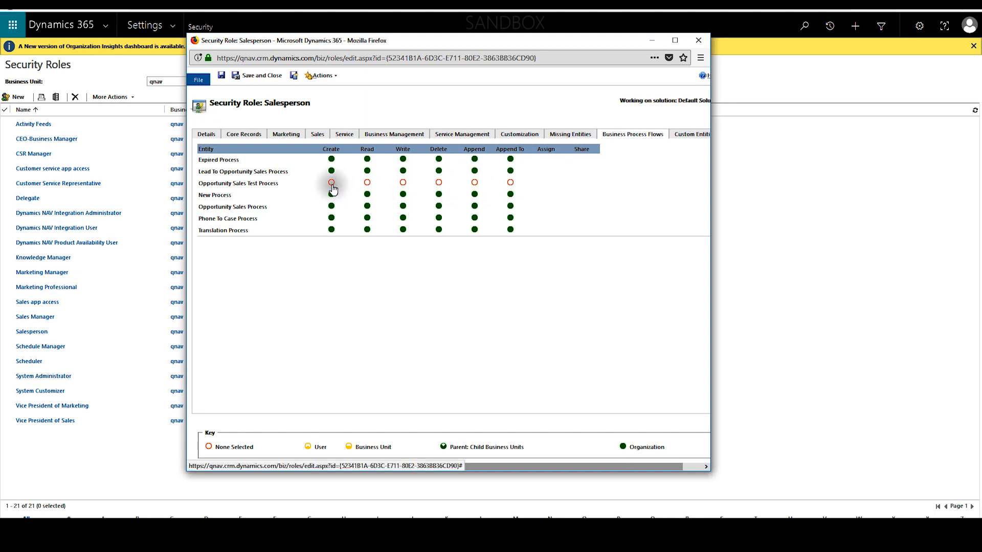
{"action": "left_click", "coordinate": [331, 182]}
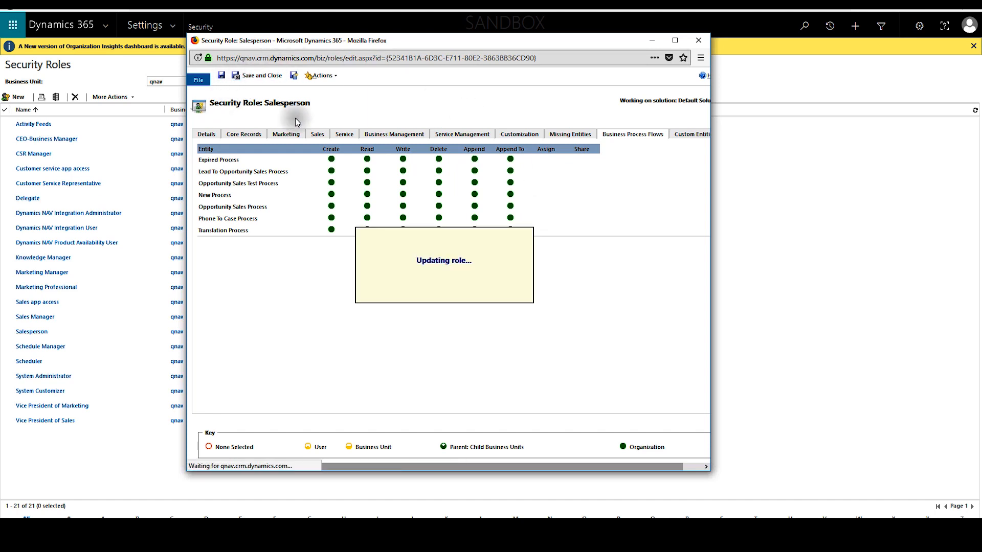
{"action": "mouse_move", "coordinate": [549, 278]}
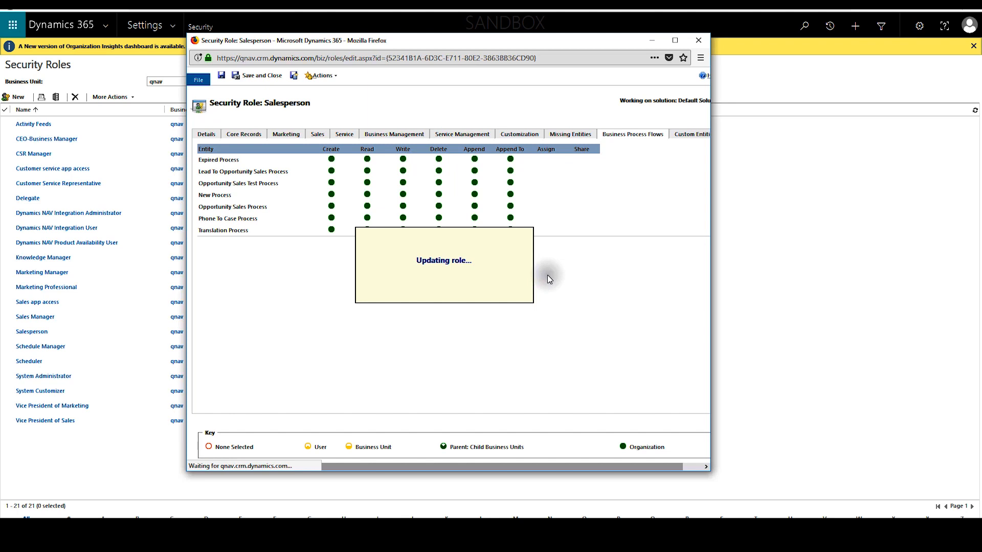
{"action": "mouse_move", "coordinate": [675, 146]}
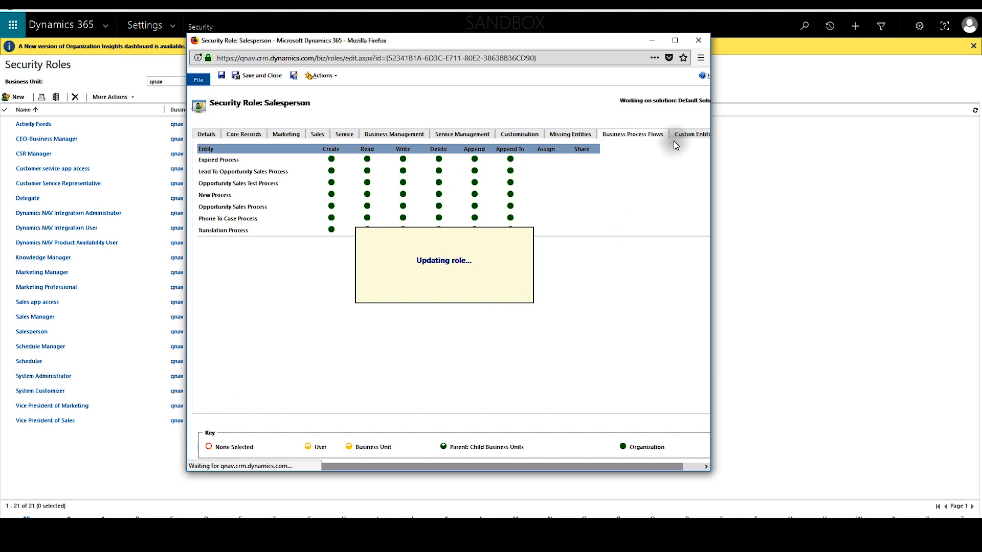
Step: Confirm the signed-in test user and open the Sales area navigation
{"action": "left_click", "coordinate": [256, 75]}
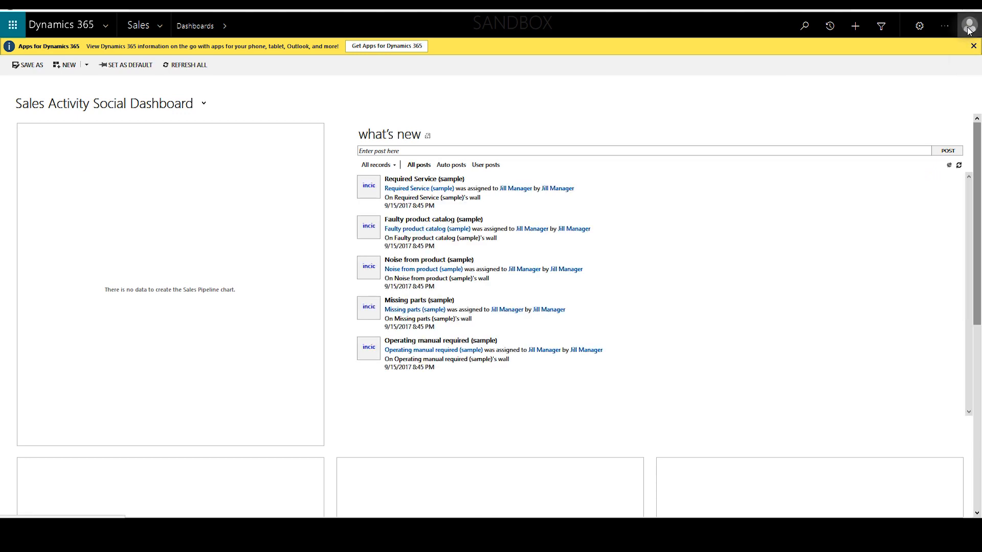
{"action": "left_click", "coordinate": [968, 26]}
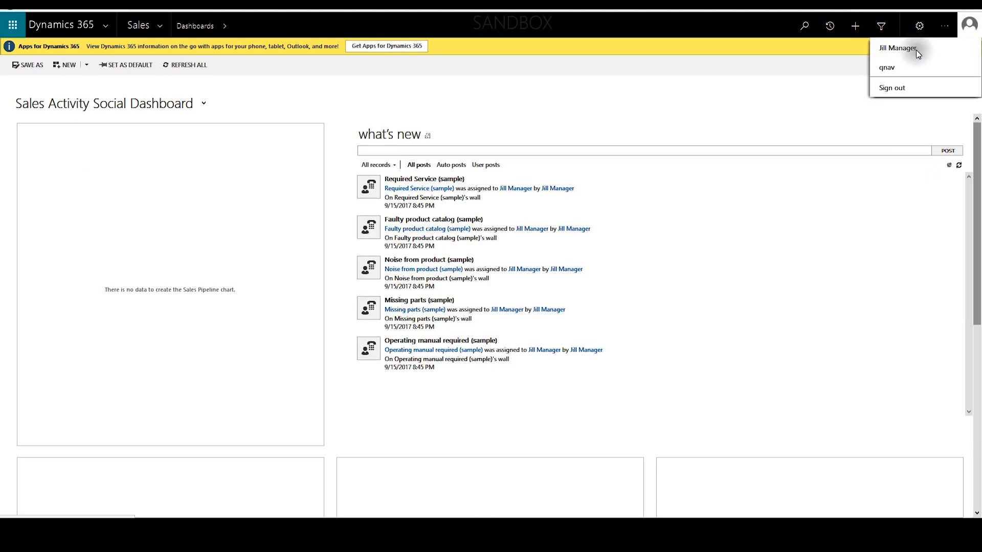
{"action": "mouse_move", "coordinate": [177, 82]}
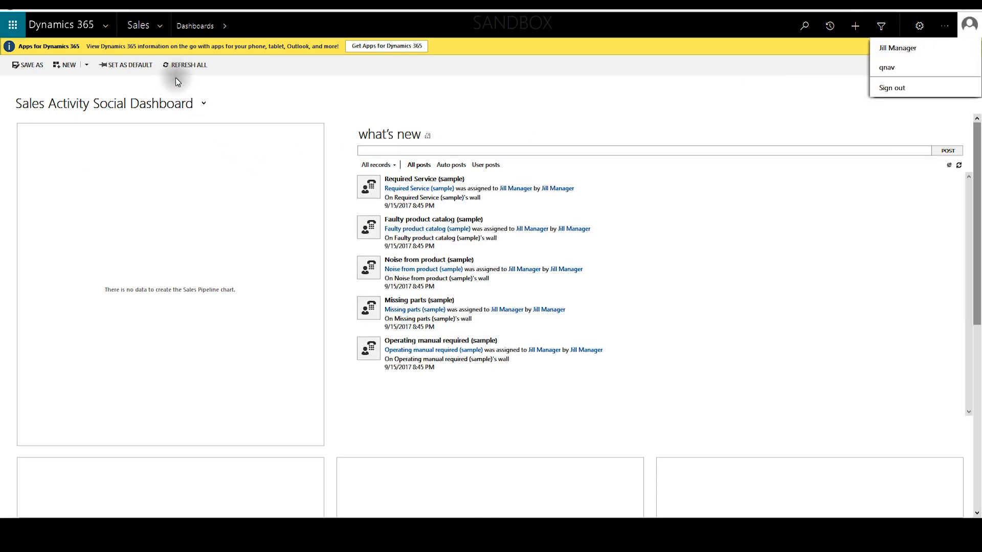
{"action": "mouse_move", "coordinate": [161, 30]}
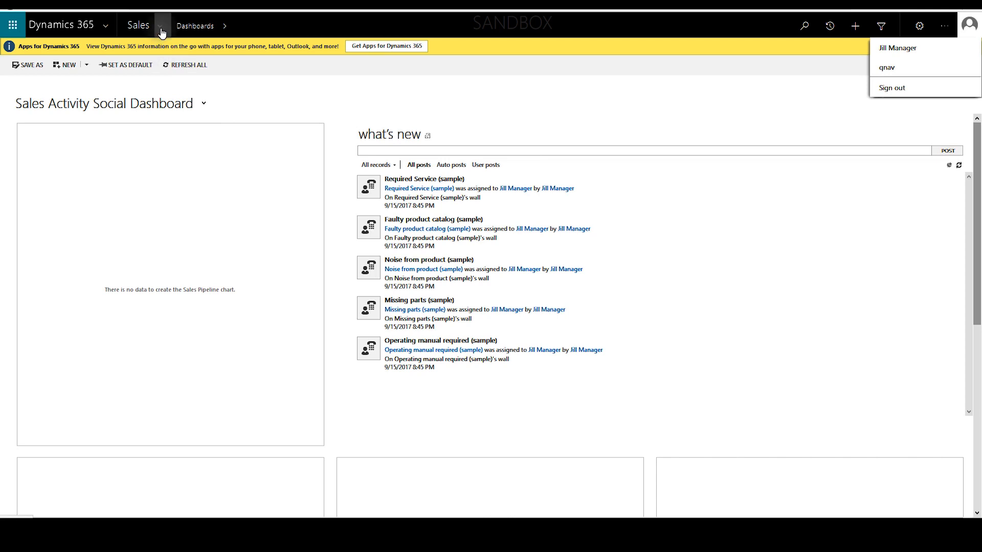
{"action": "left_click", "coordinate": [160, 26]}
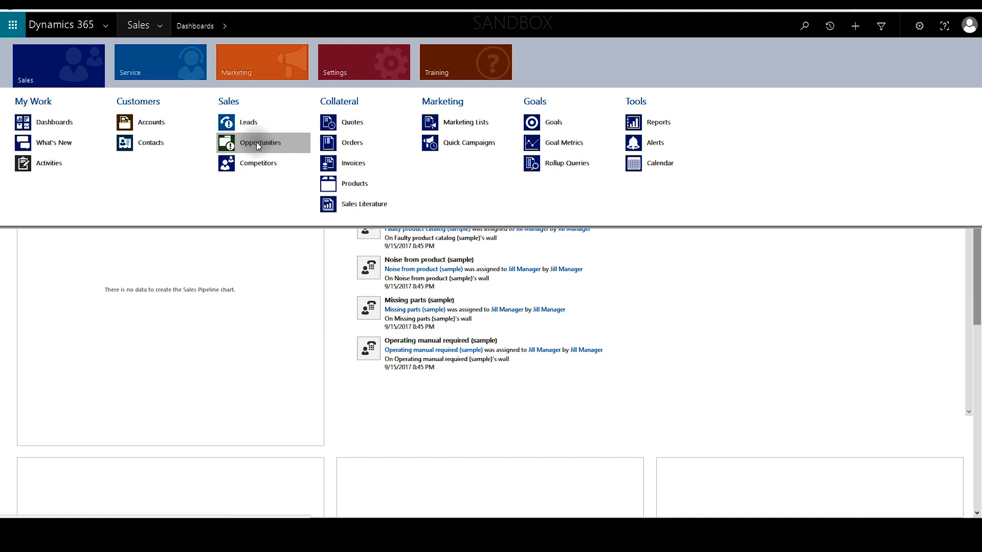
Step: Open the '6 orders of Product SKU JJ202 (sample)' opportunity from the Open Opportunities view
{"action": "left_click", "coordinate": [259, 142]}
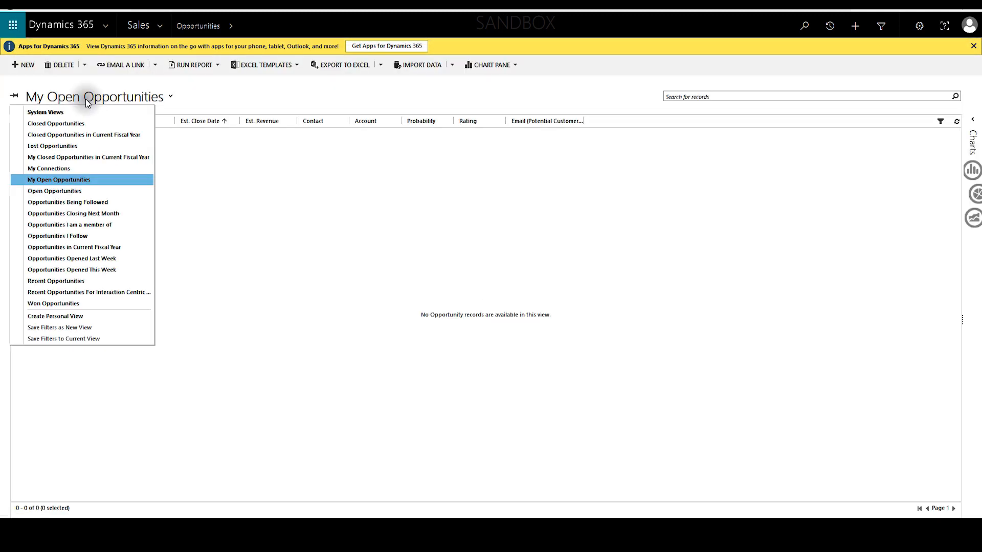
{"action": "mouse_move", "coordinate": [88, 157]}
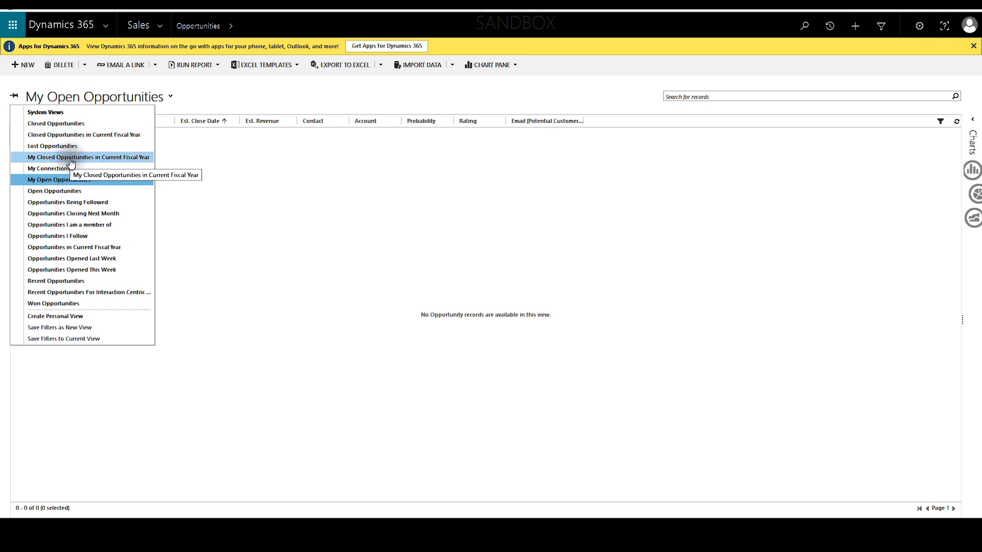
{"action": "left_click", "coordinate": [54, 191]}
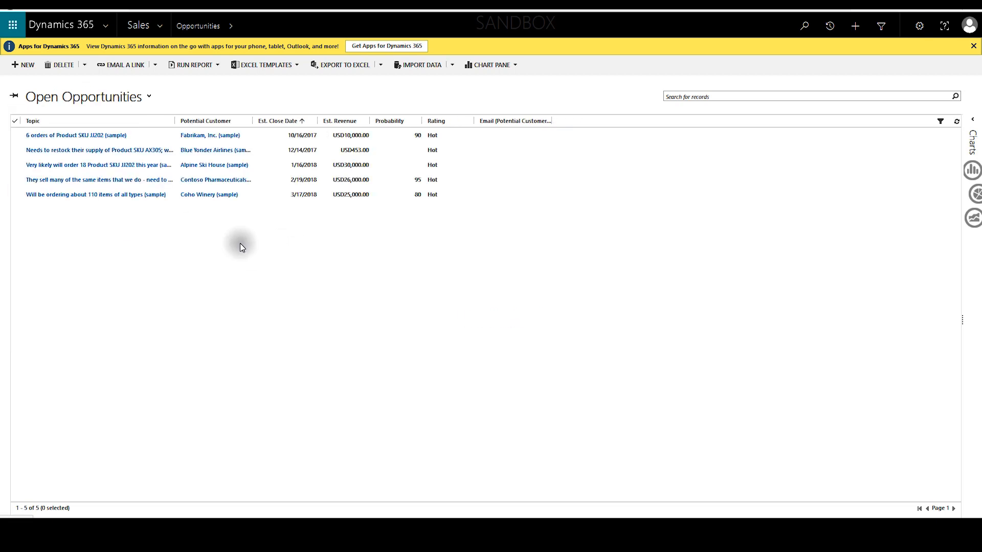
{"action": "left_click", "coordinate": [74, 135]}
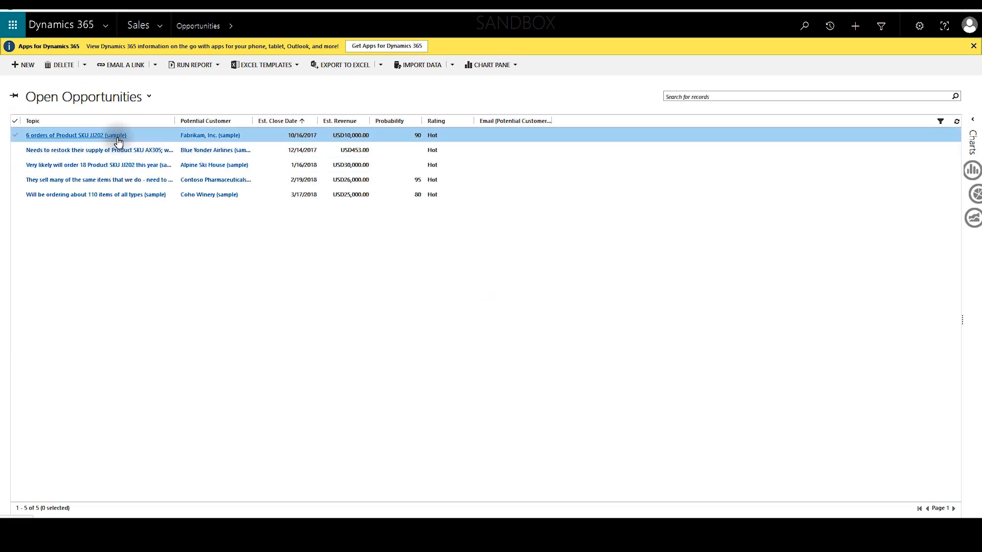
{"action": "left_click", "coordinate": [75, 135]}
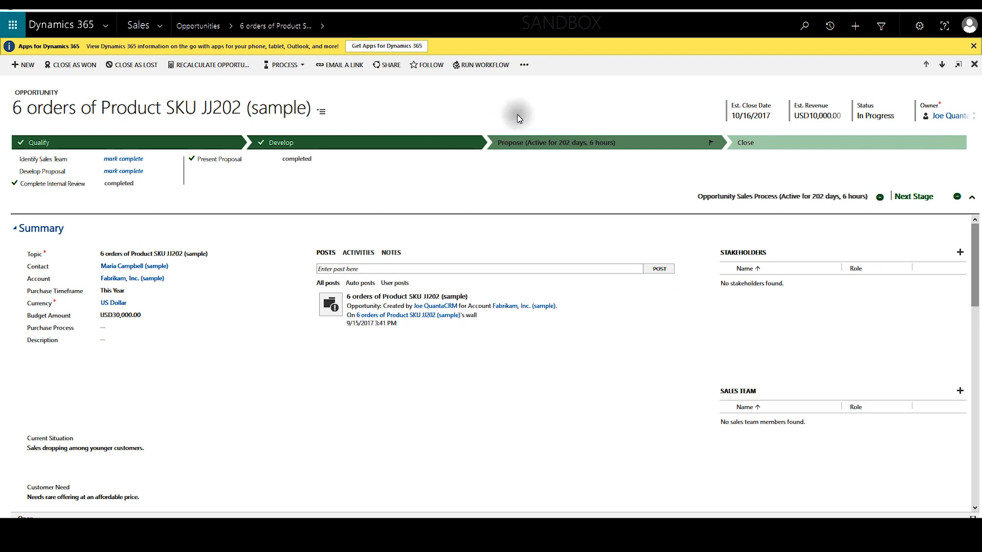
Step: Switch the JJ202 opportunity's flow to Opportunity Sales Test Process via Switch Process
{"action": "left_click", "coordinate": [283, 65]}
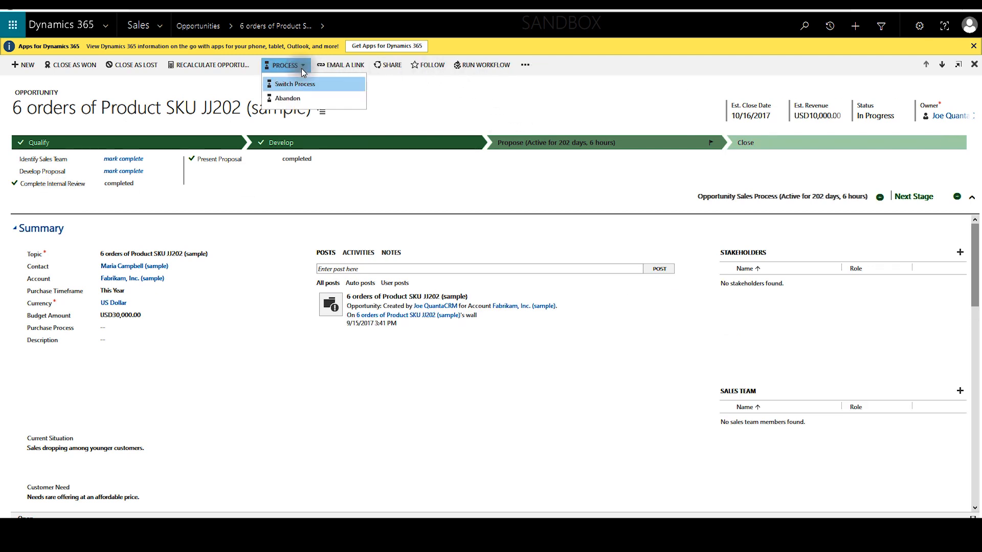
{"action": "mouse_move", "coordinate": [295, 88]}
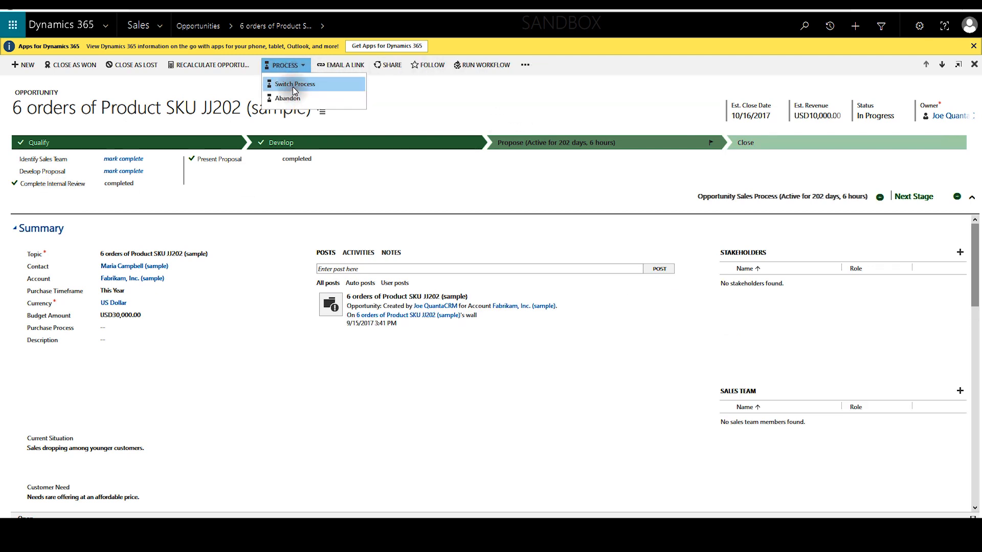
{"action": "left_click", "coordinate": [295, 84]}
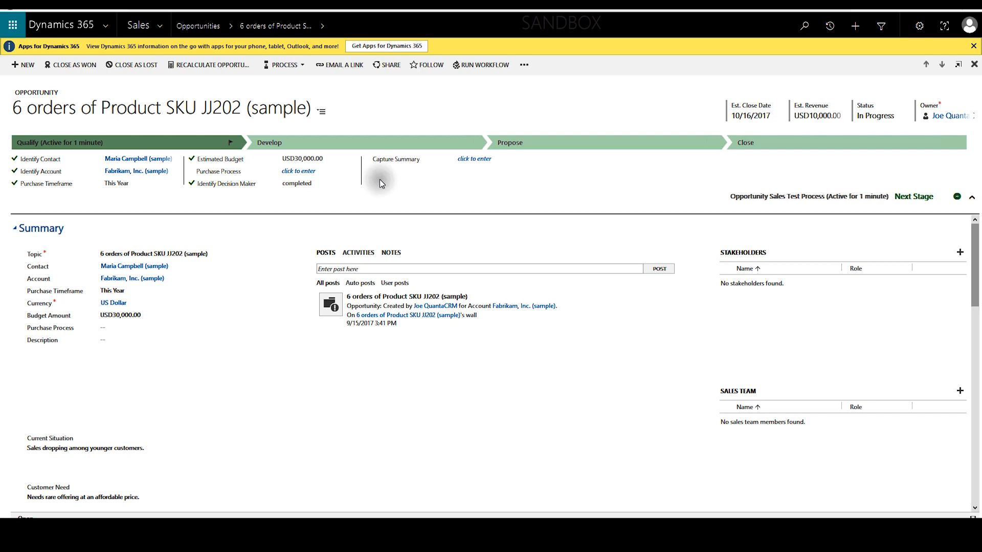
{"action": "left_click", "coordinate": [284, 65]}
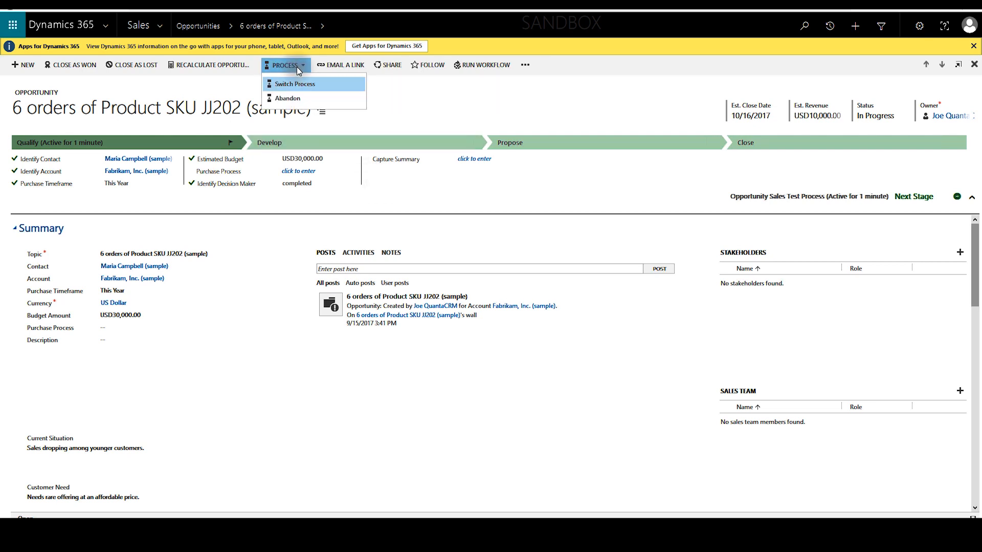
{"action": "left_click", "coordinate": [295, 83]}
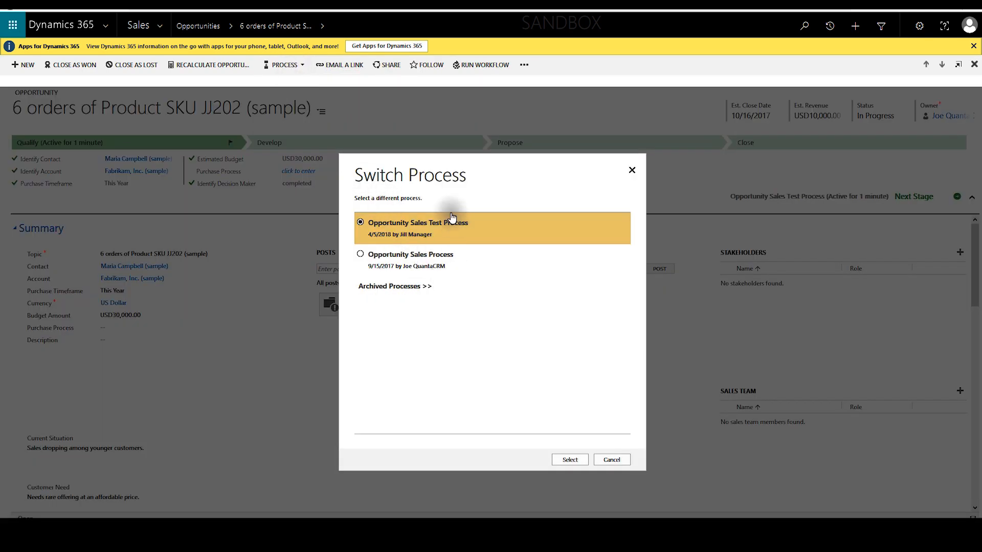
{"action": "mouse_move", "coordinate": [611, 459]}
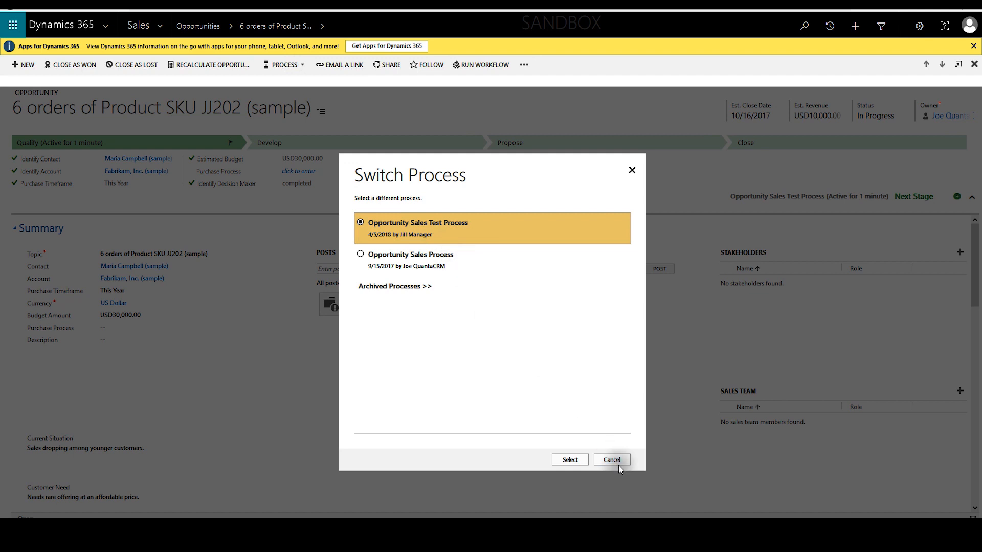
{"action": "left_click", "coordinate": [611, 459]}
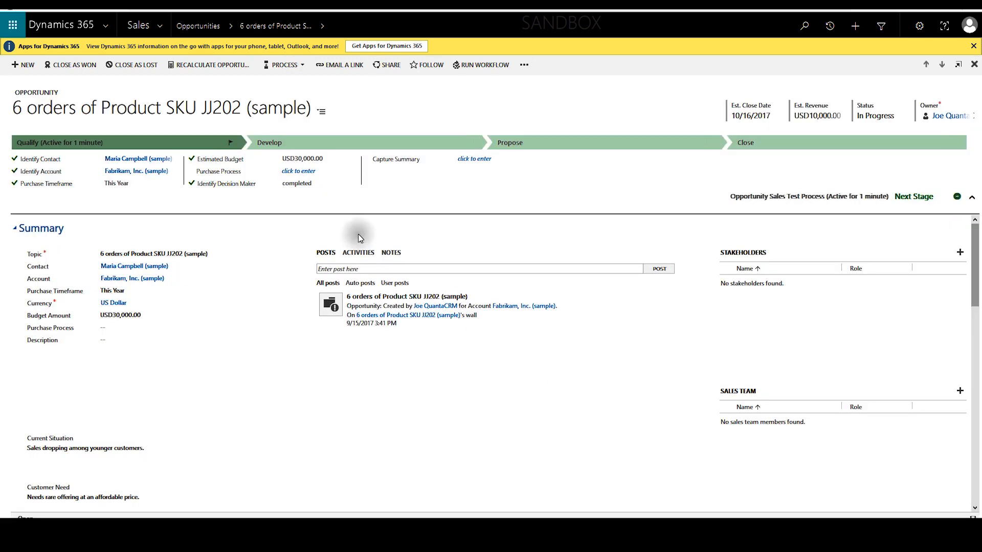